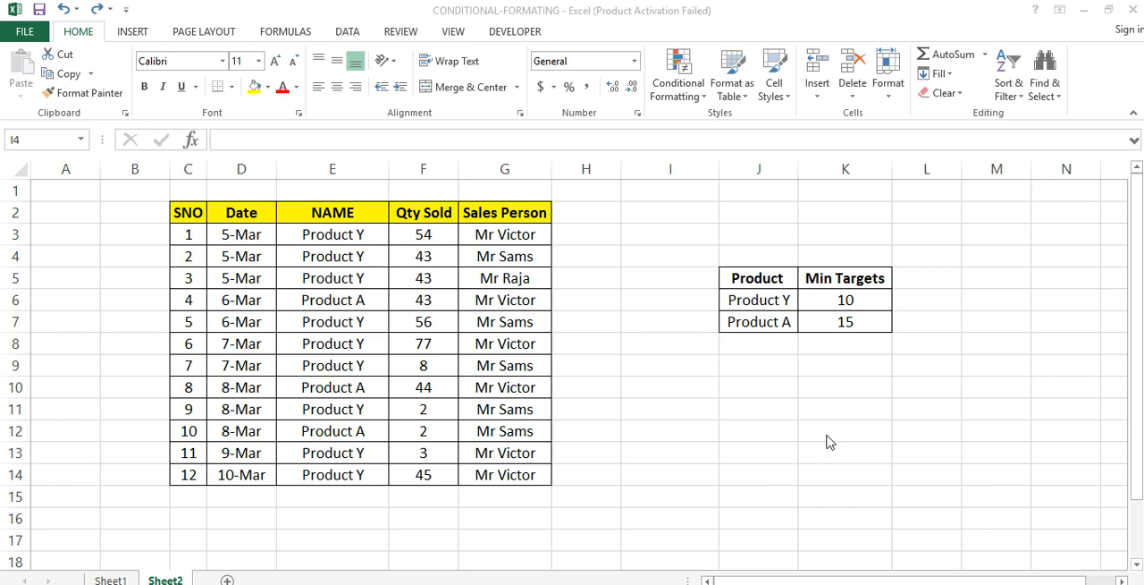
mouse_move(404, 300)
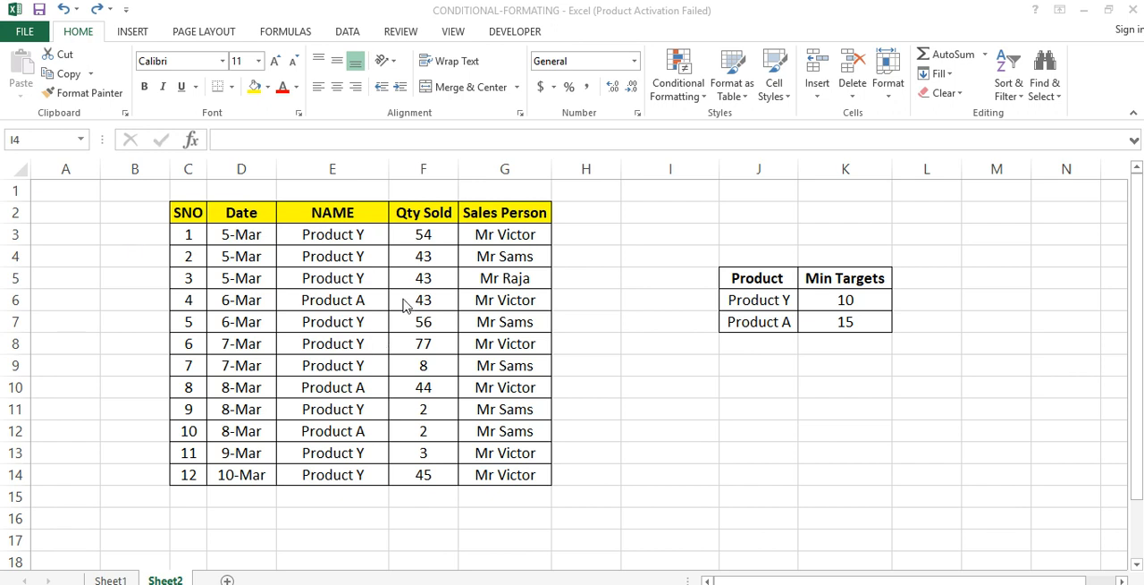
mouse_move(408, 345)
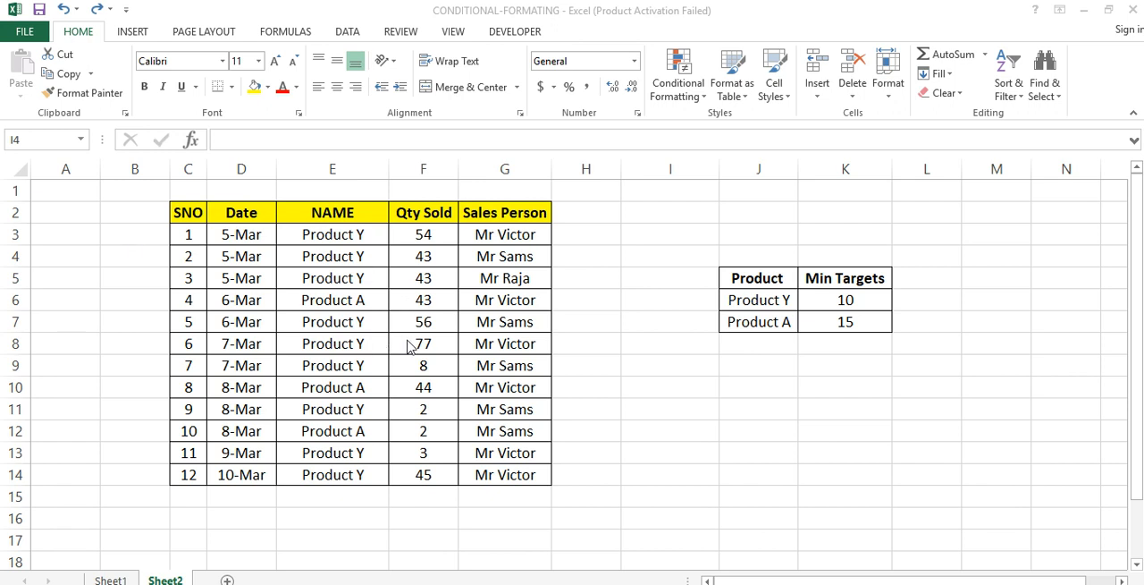
mouse_move(433, 386)
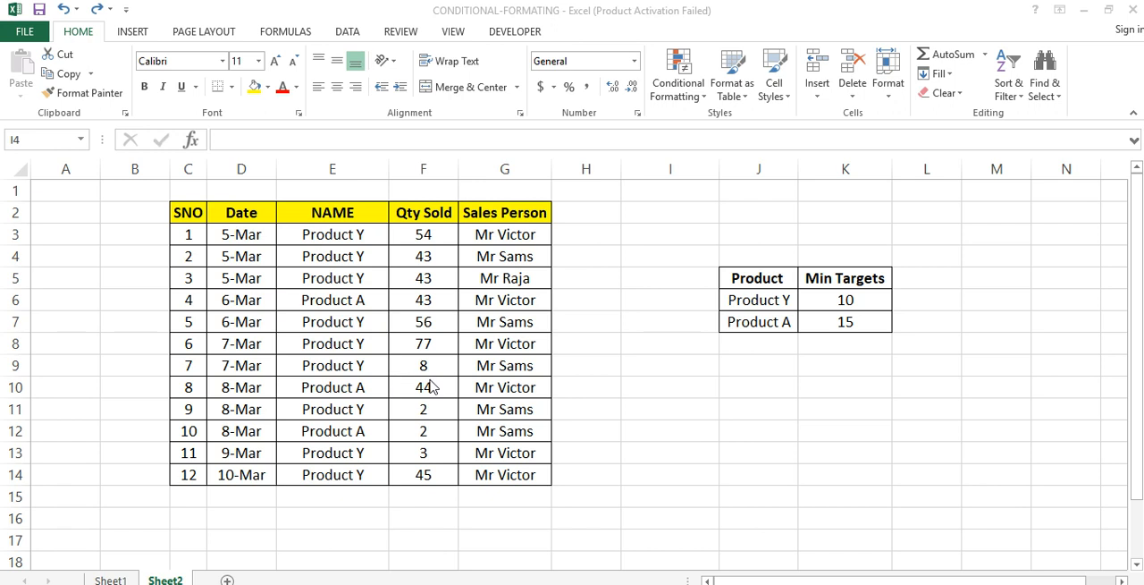
mouse_move(351, 261)
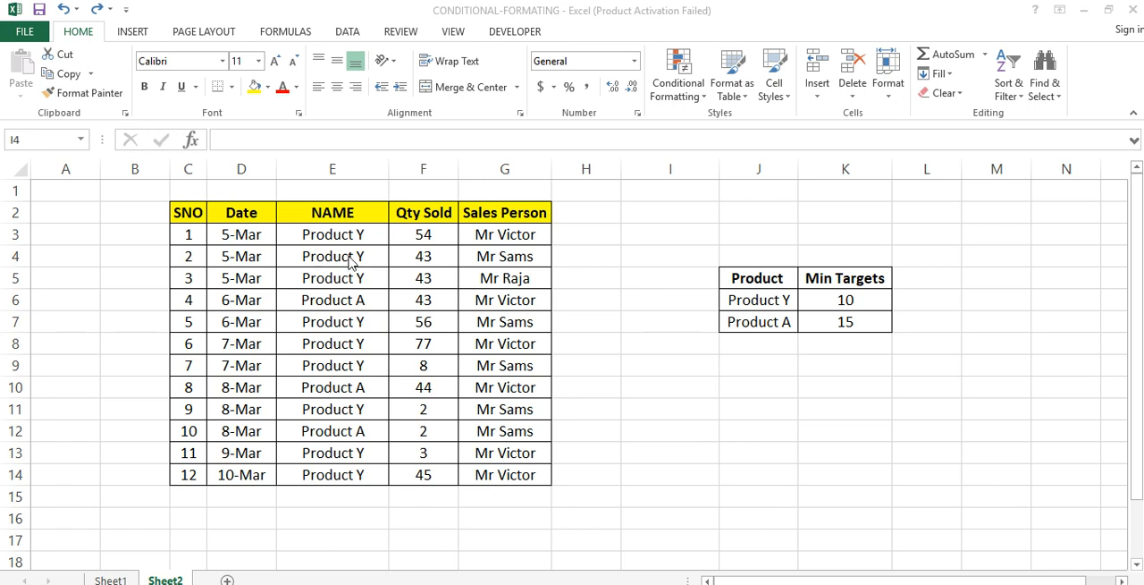
Select the whole sales table from SNO to Sales Person, then clear the selection.
click(669, 256)
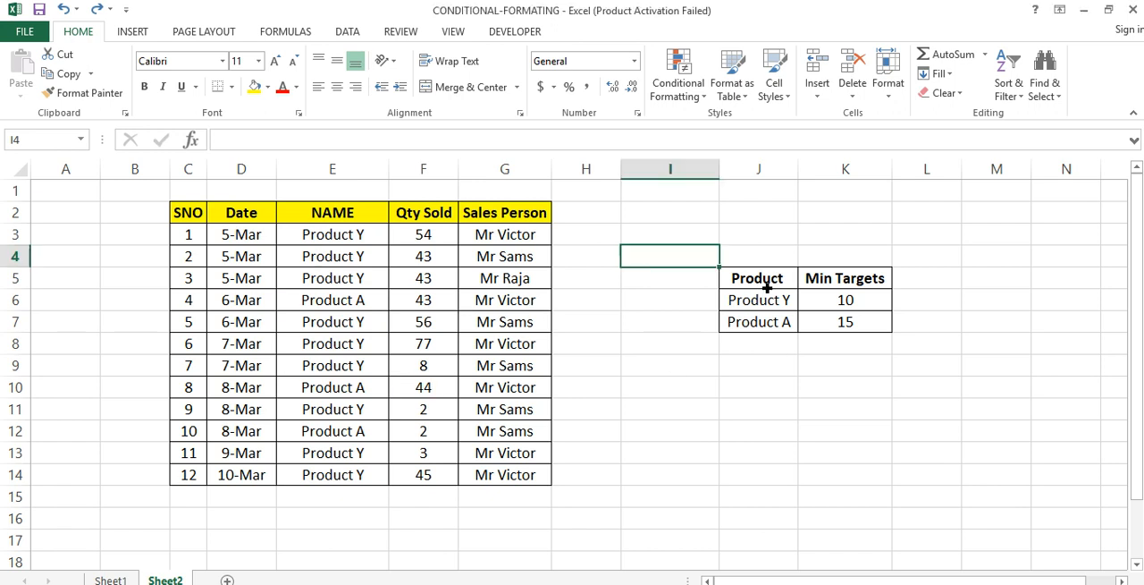
click(758, 300)
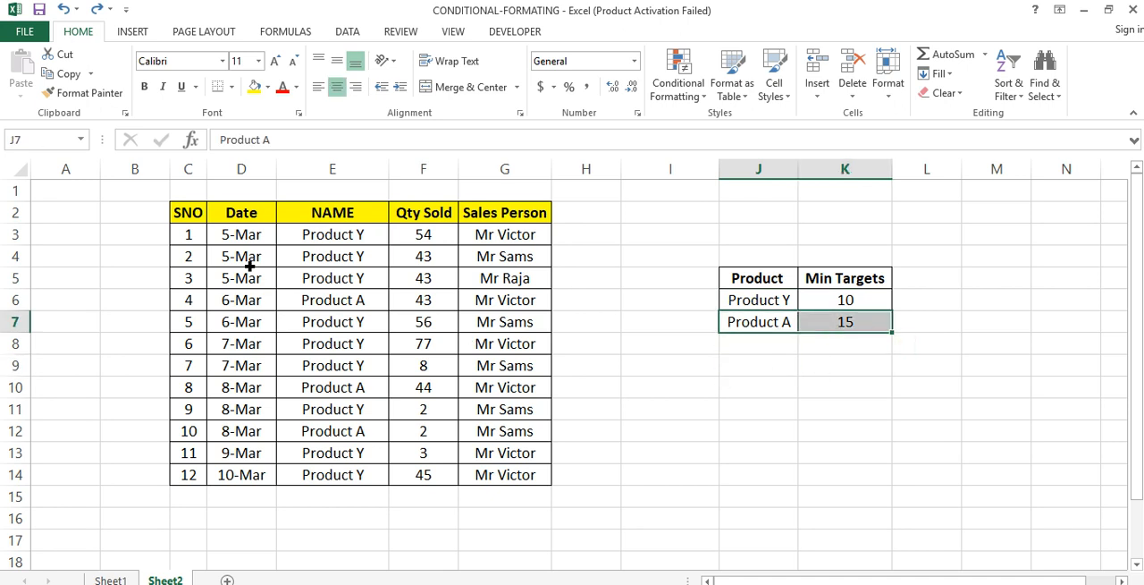
drag(187, 211, 504, 497)
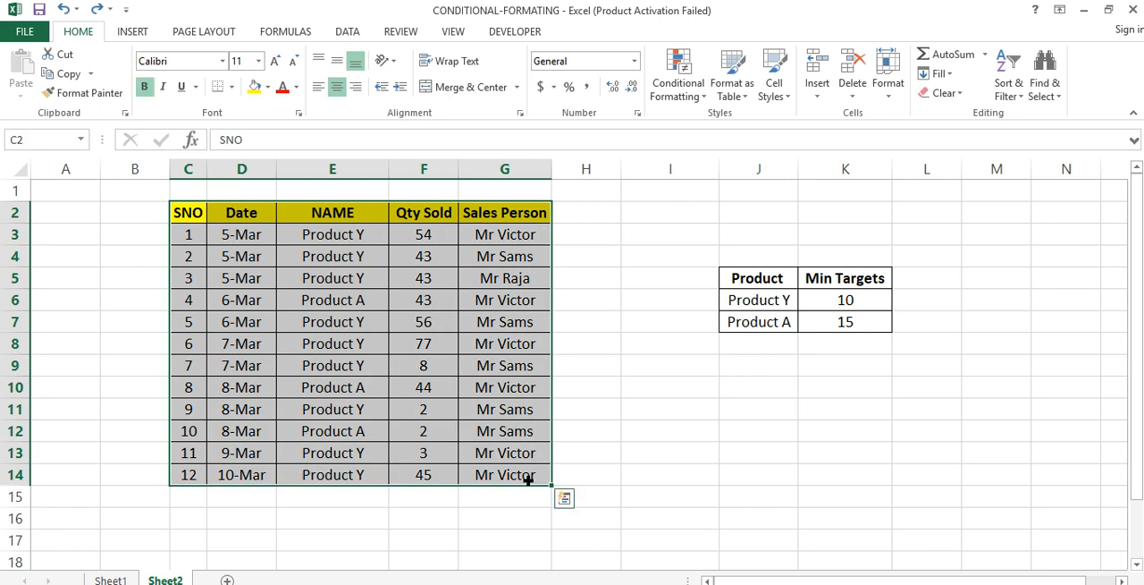
click(587, 429)
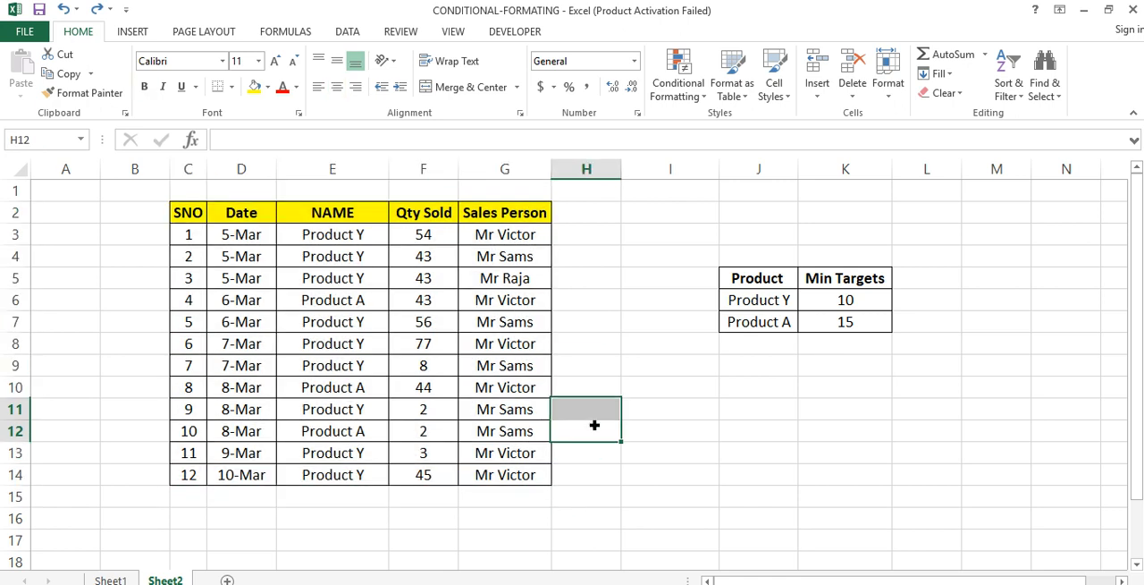
mouse_move(133, 33)
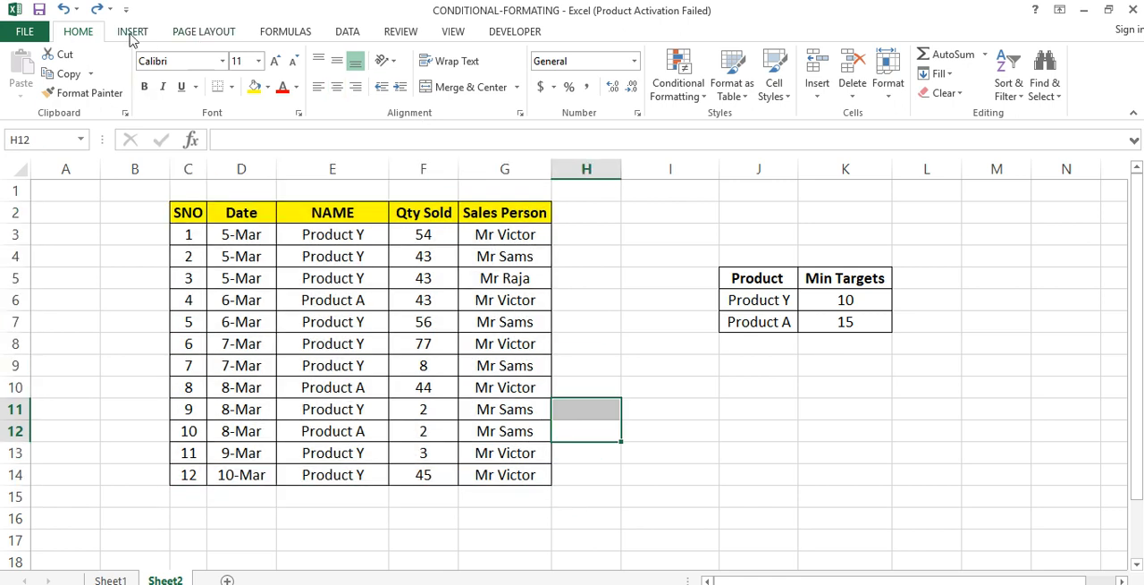
Browse the Insert, Home, Page Layout, Data, Review and View ribbon command groups.
click(132, 33)
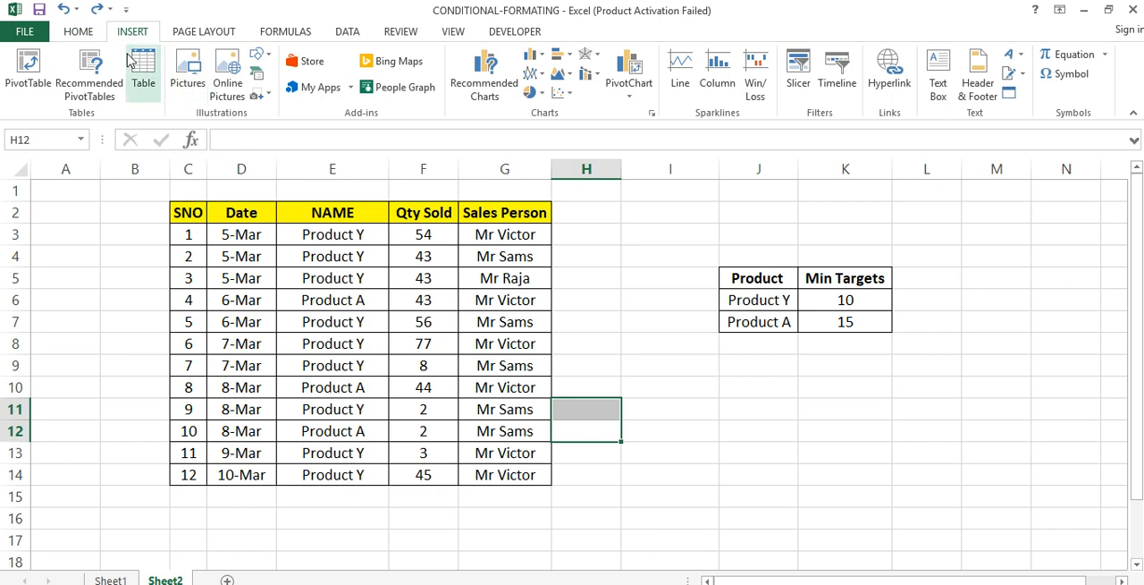
mouse_move(89, 72)
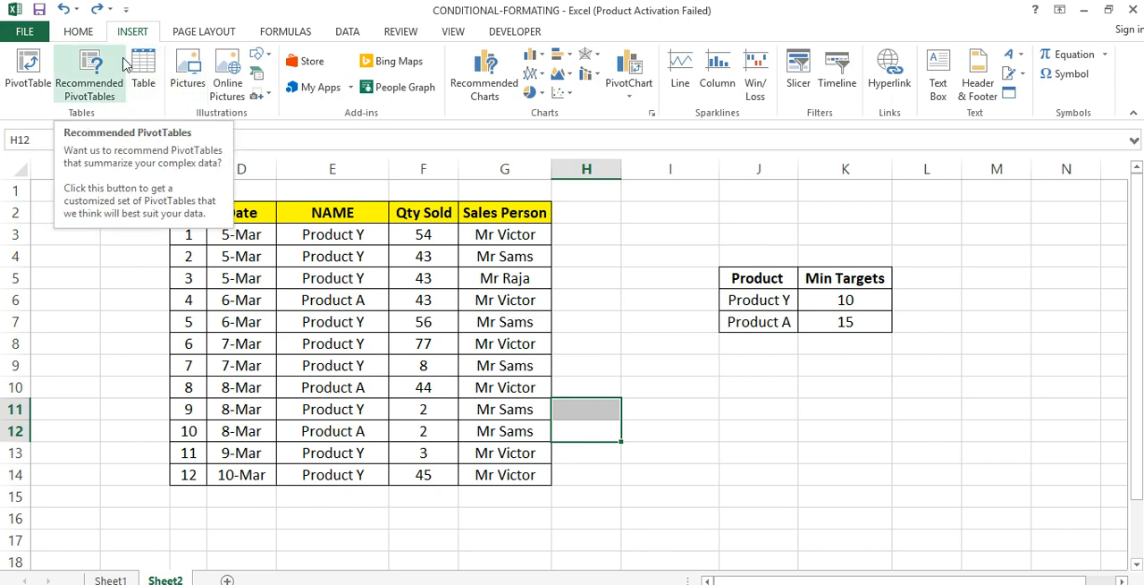
mouse_move(143, 72)
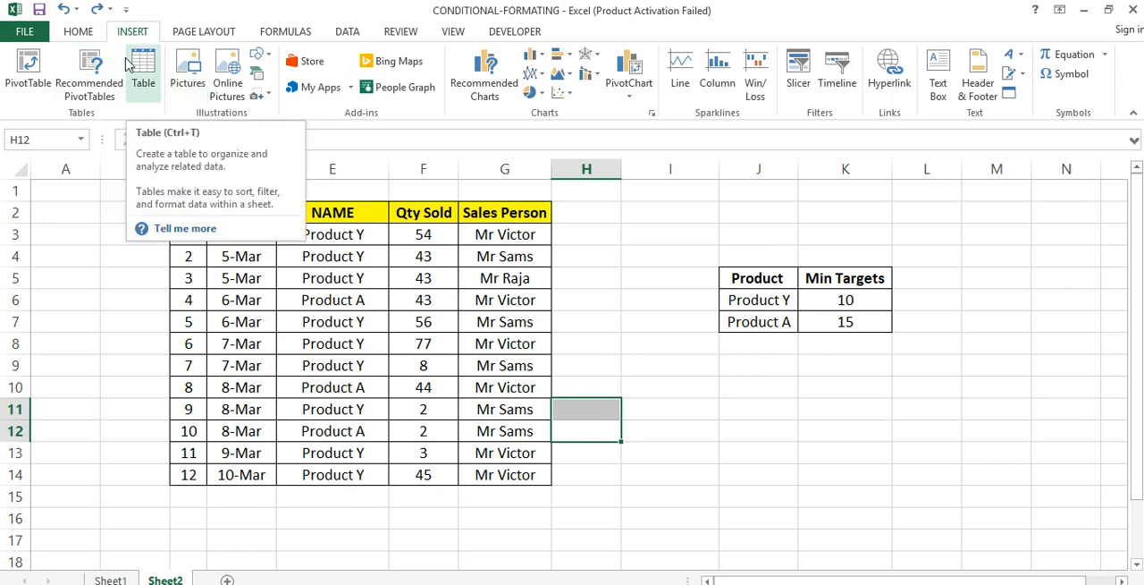
click(79, 33)
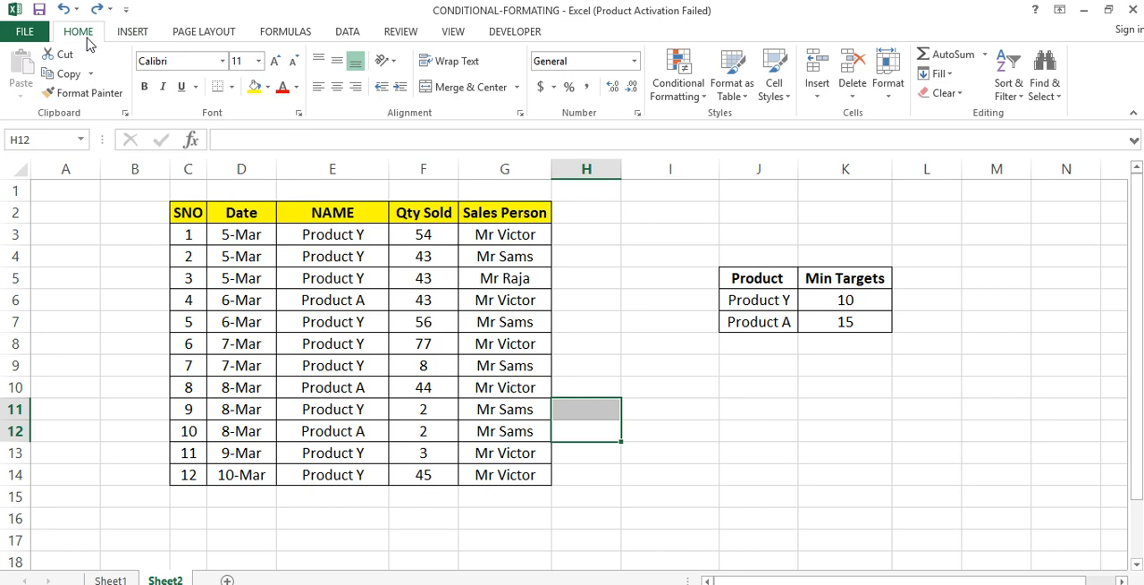
mouse_move(132, 32)
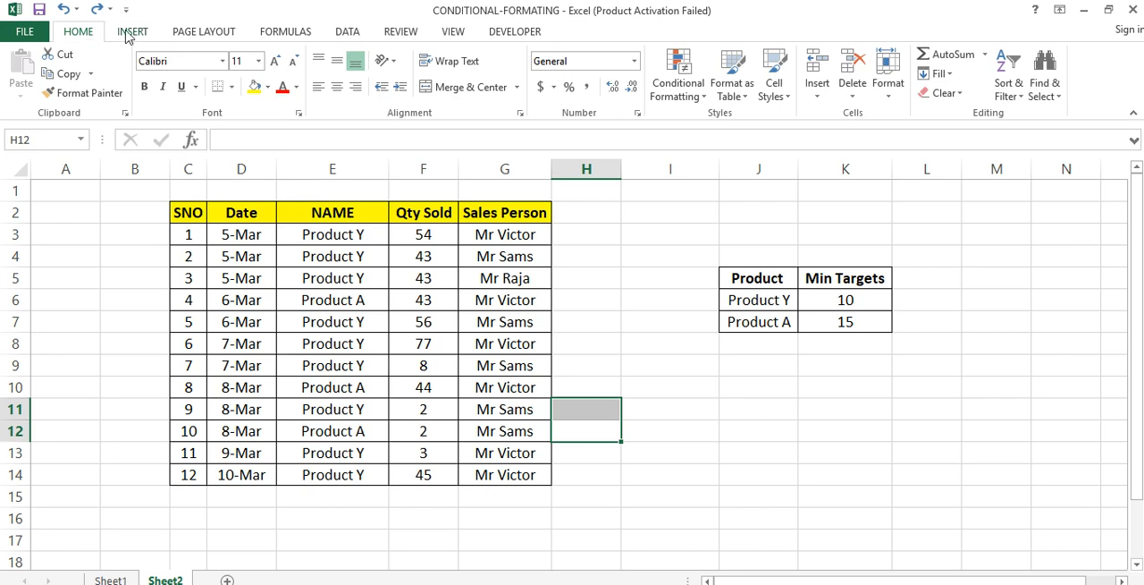
click(133, 32)
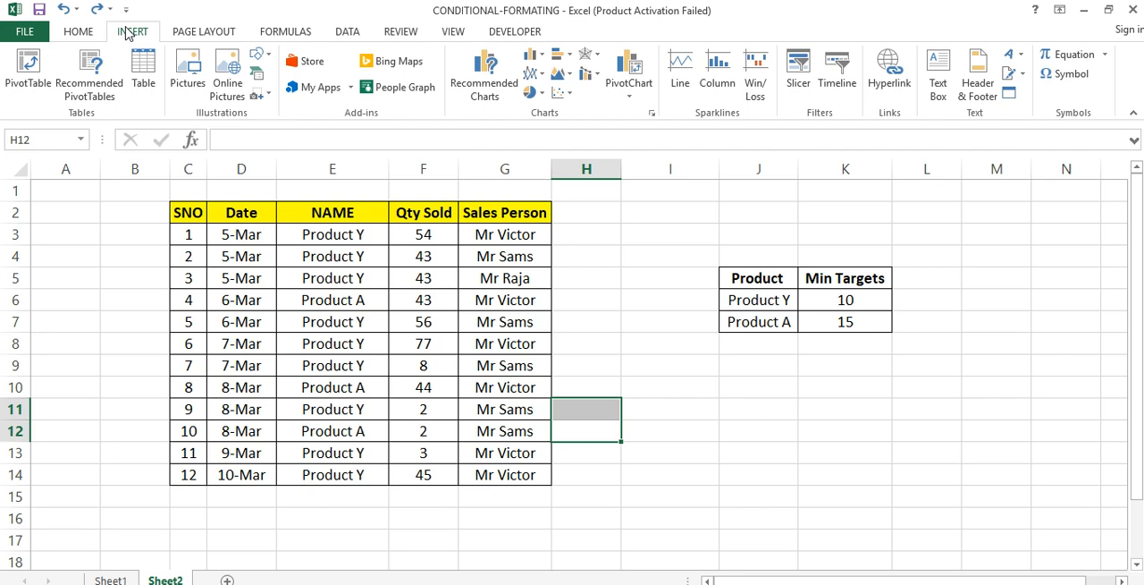
click(204, 30)
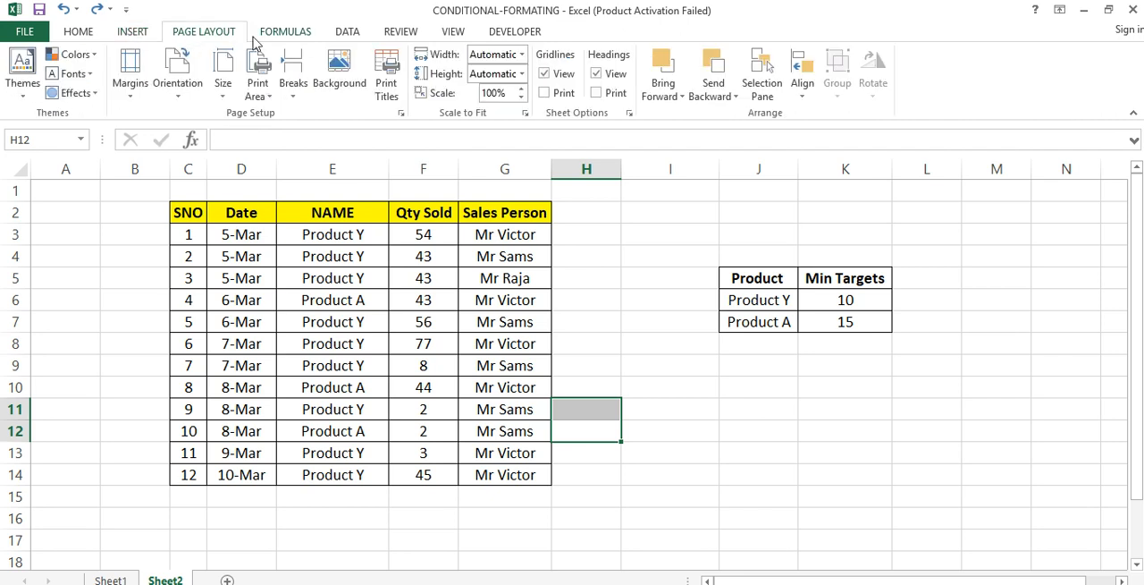
click(347, 32)
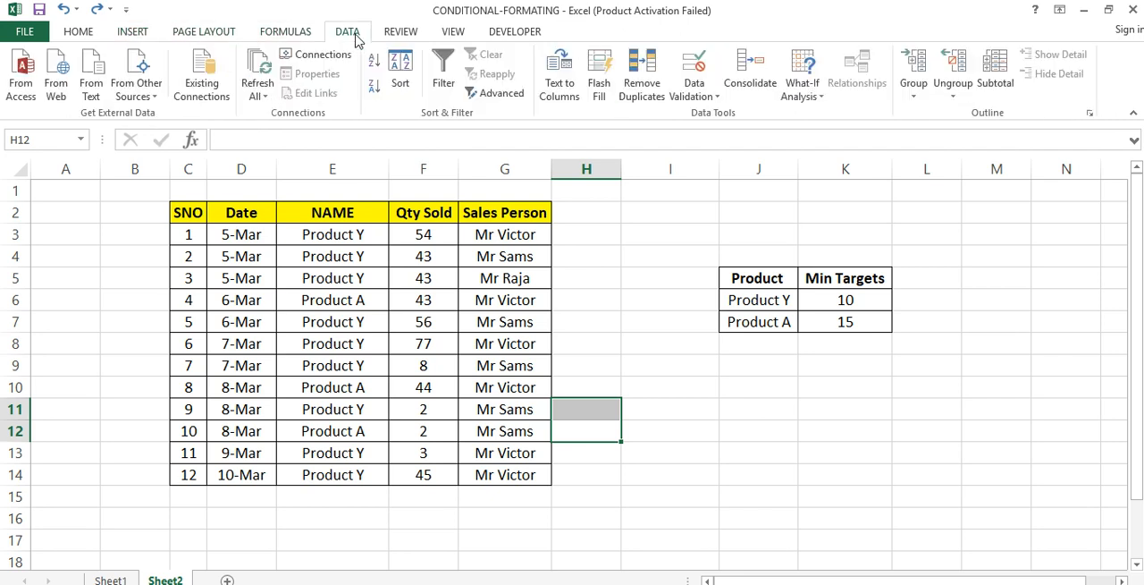
click(400, 32)
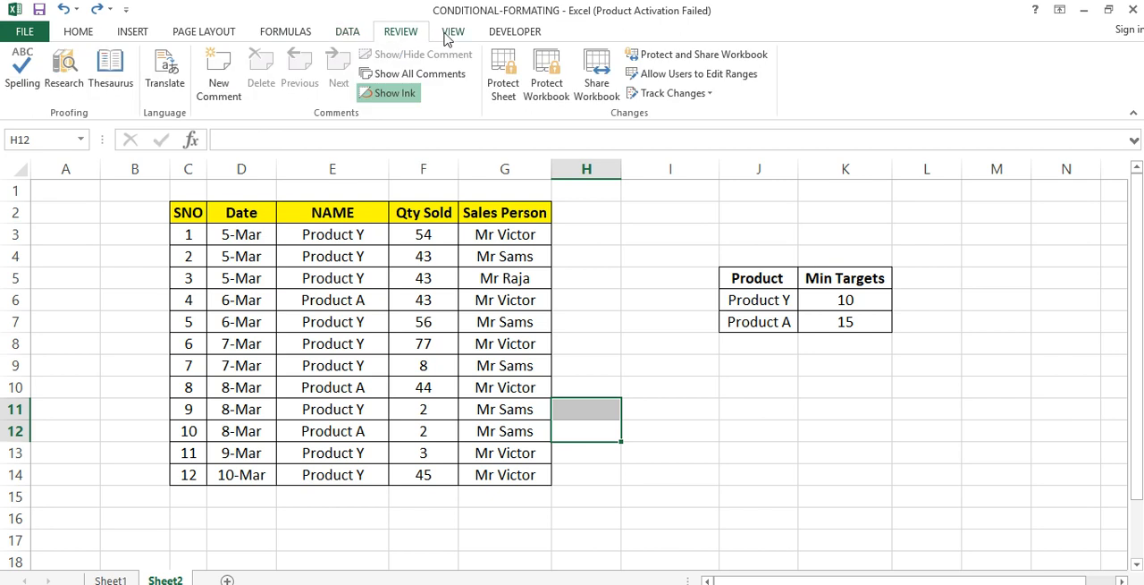
click(454, 31)
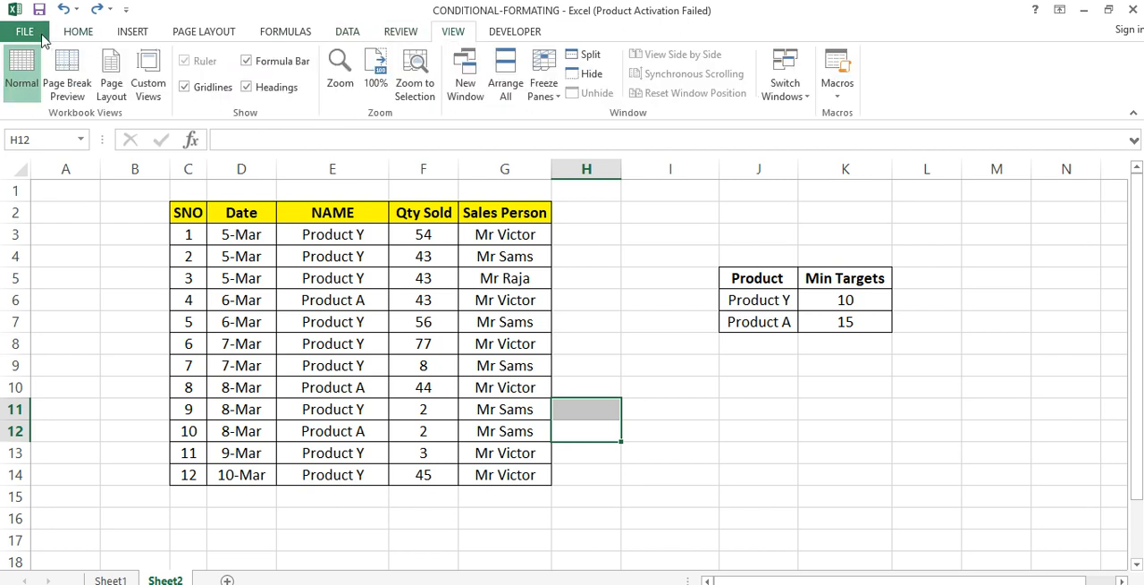
Browse Home, Insert, Page Layout, Data and View again, ending on the view and window options.
click(79, 32)
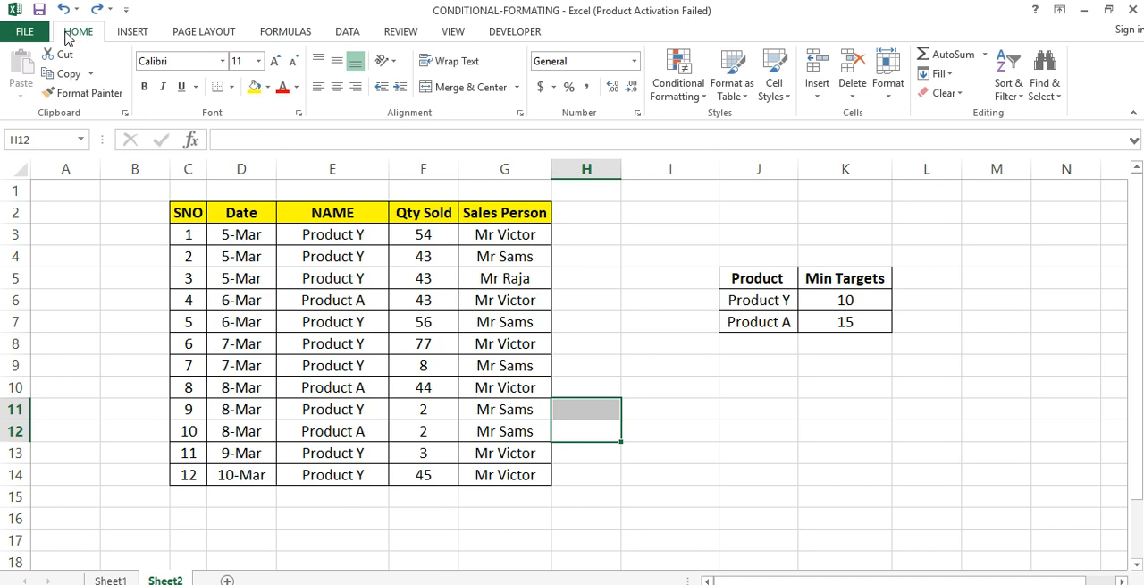
click(133, 32)
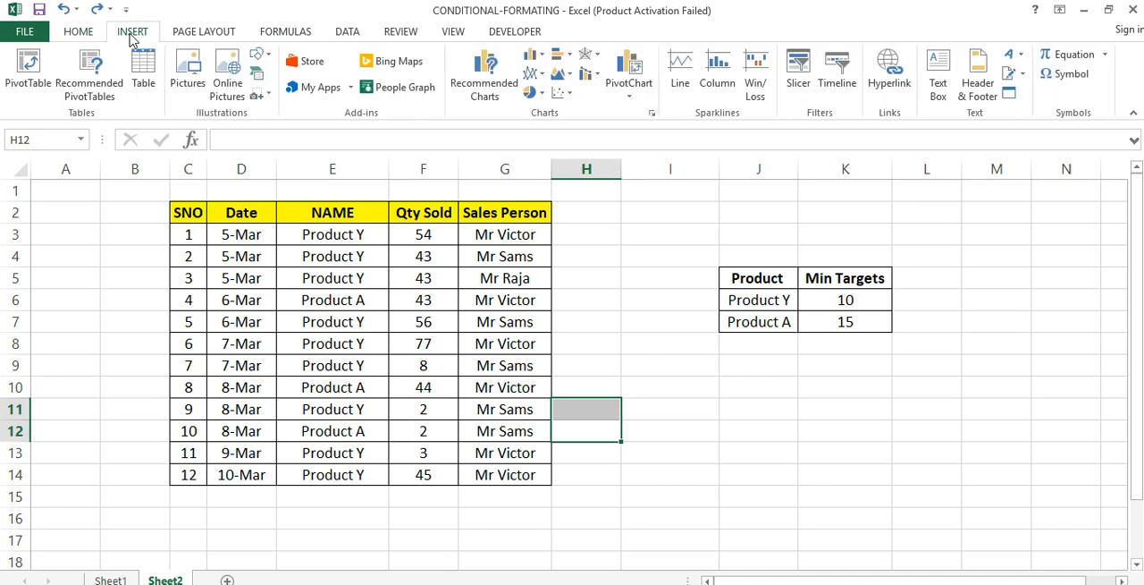
mouse_move(482, 71)
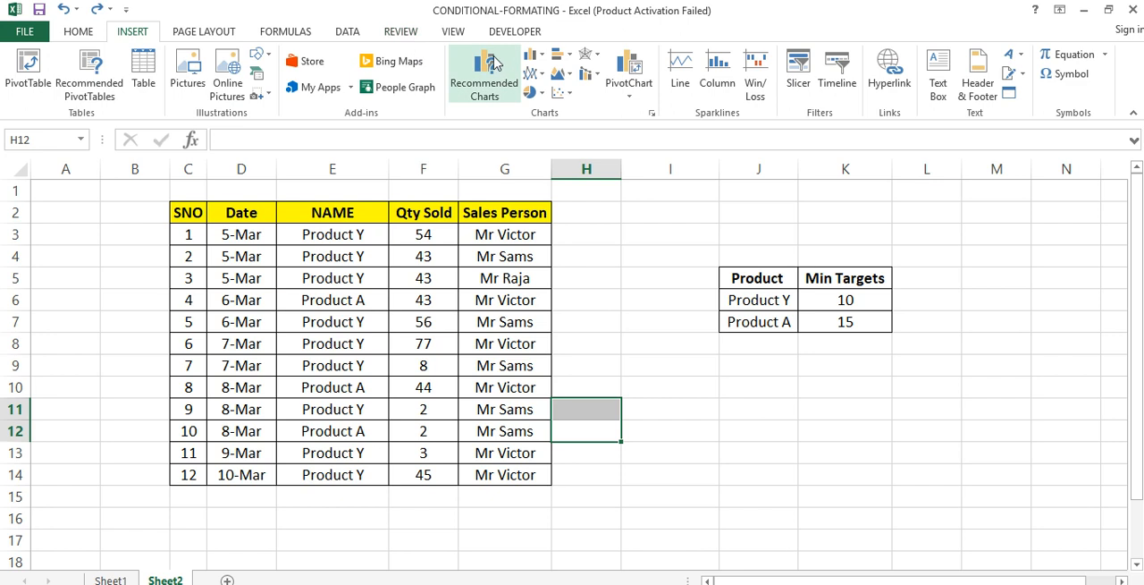
mouse_move(537, 71)
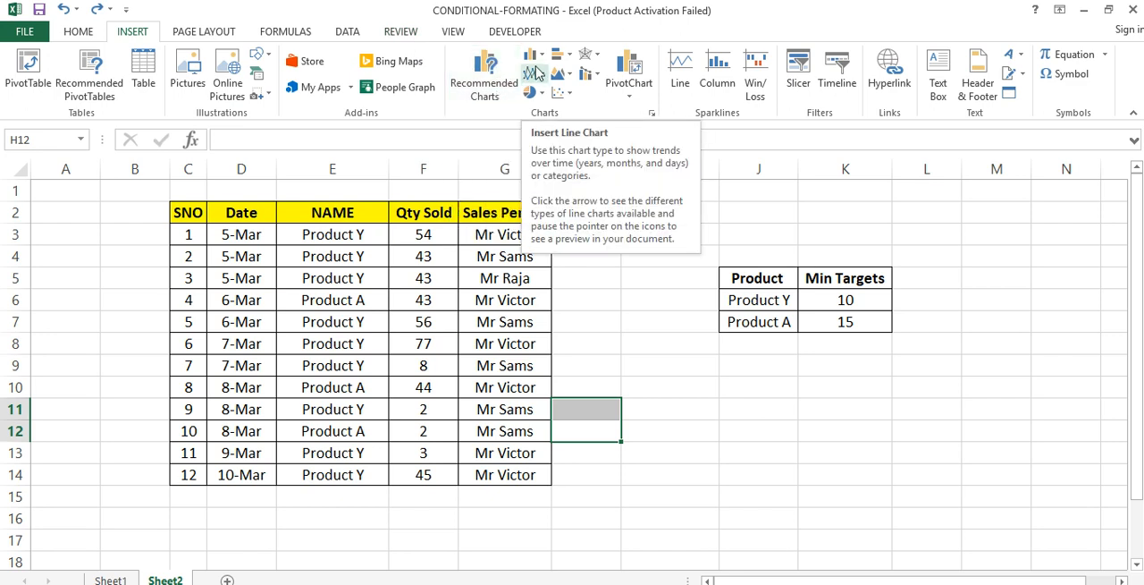
click(204, 31)
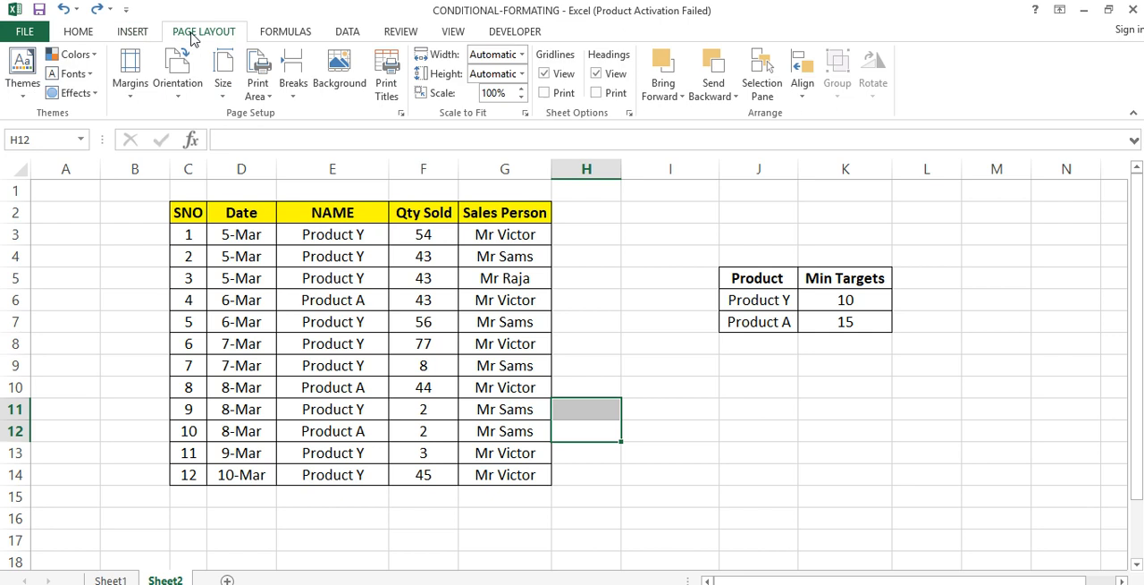
click(347, 32)
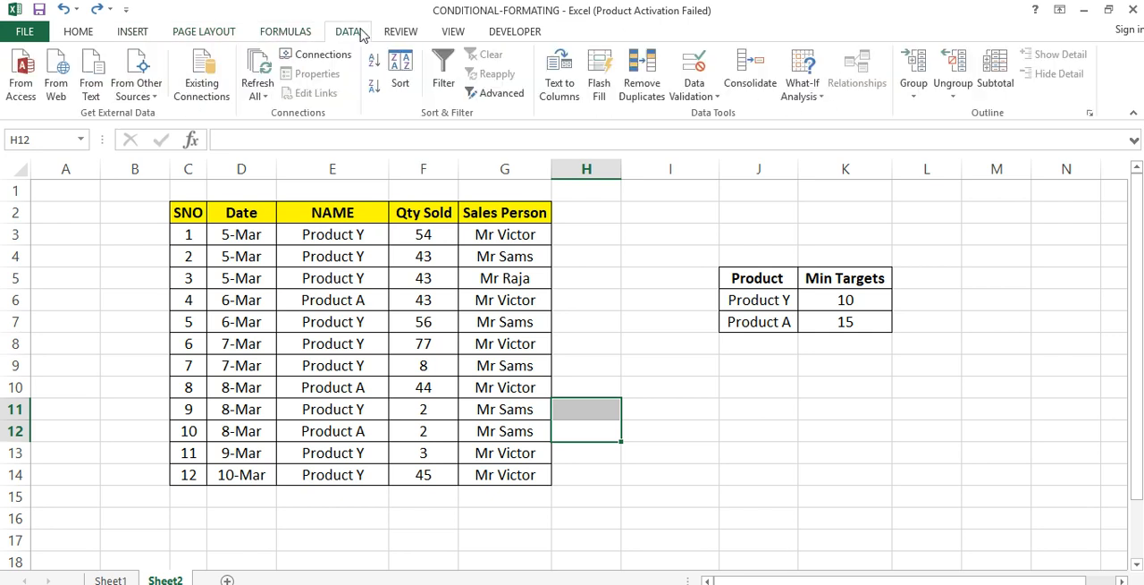
click(455, 32)
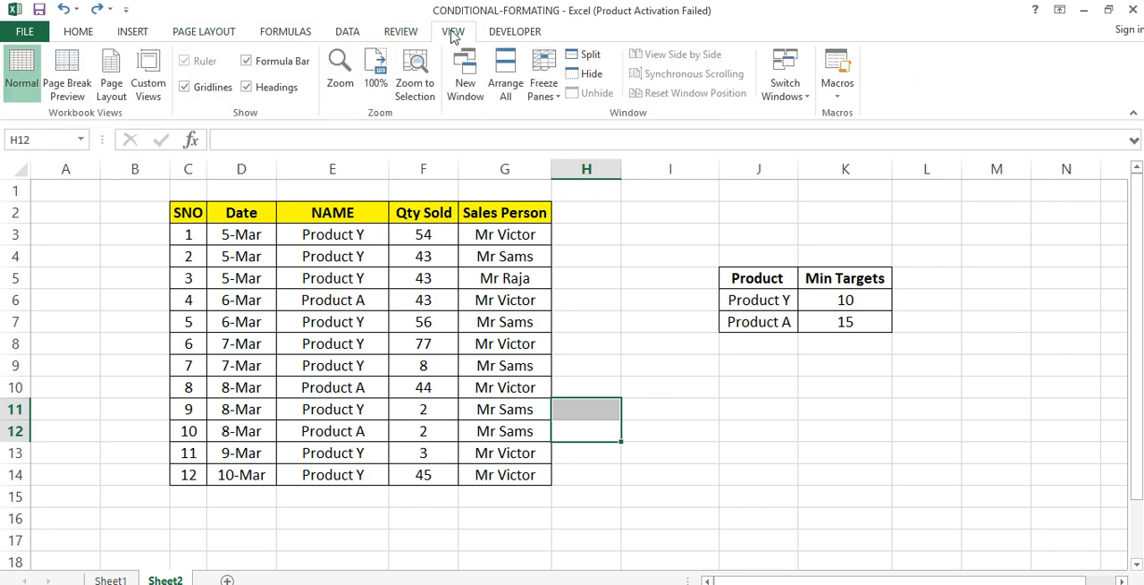
click(515, 32)
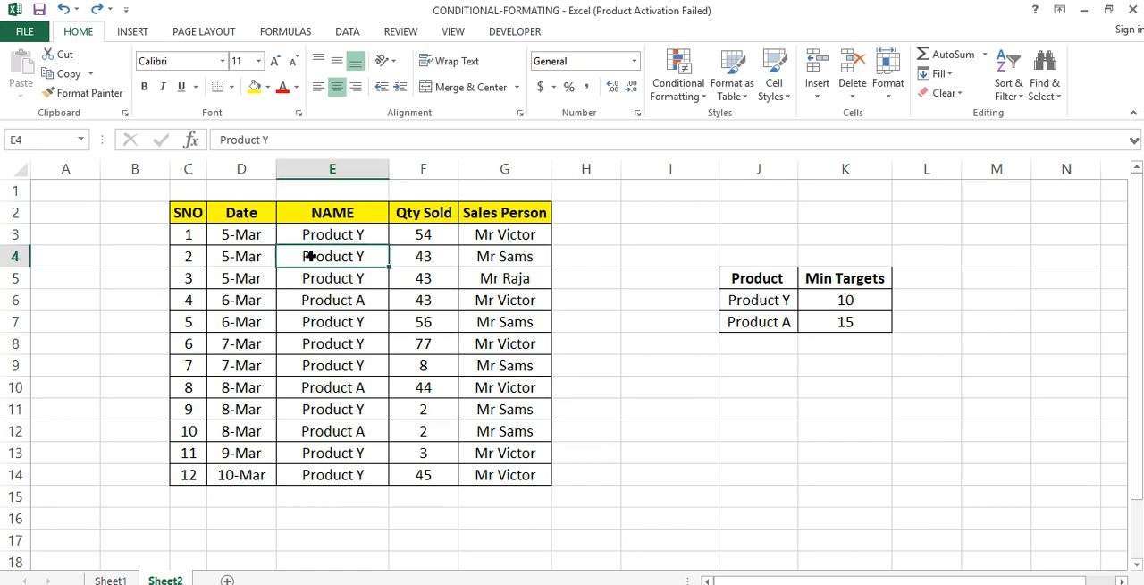
click(422, 234)
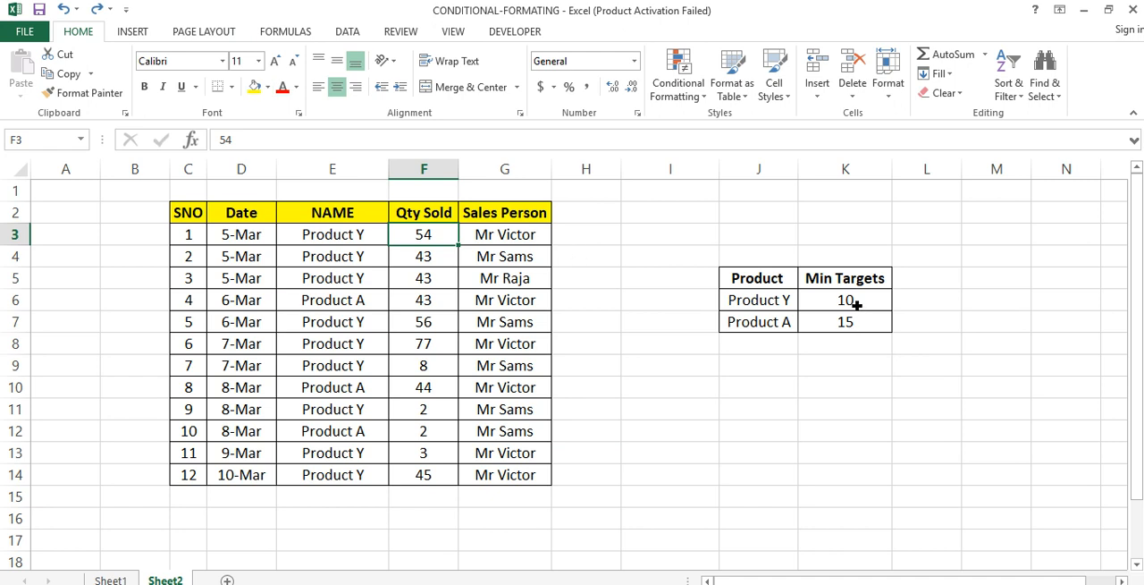
click(755, 300)
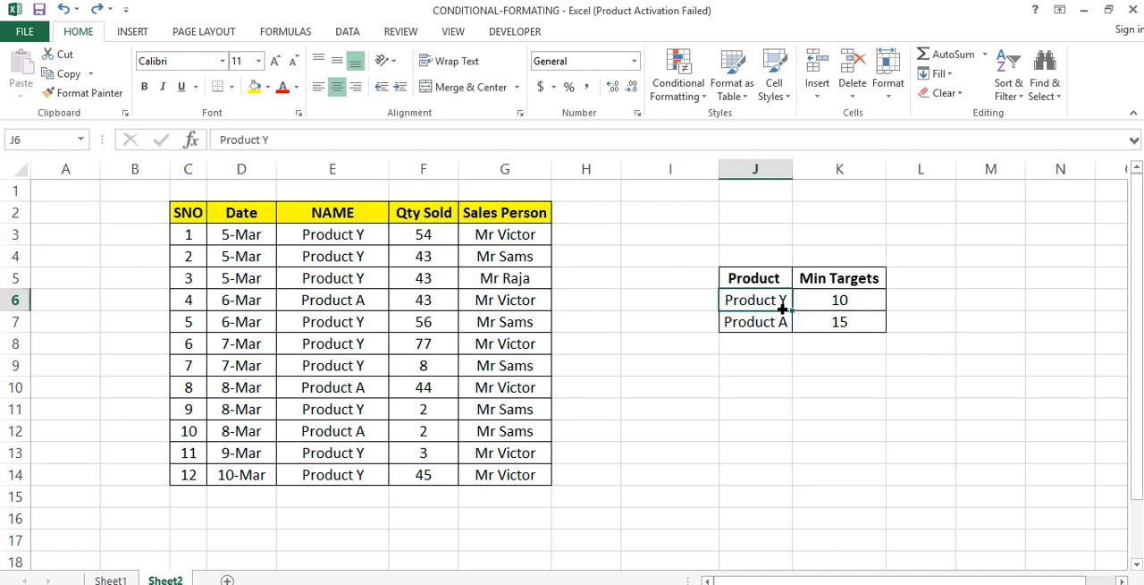
click(333, 234)
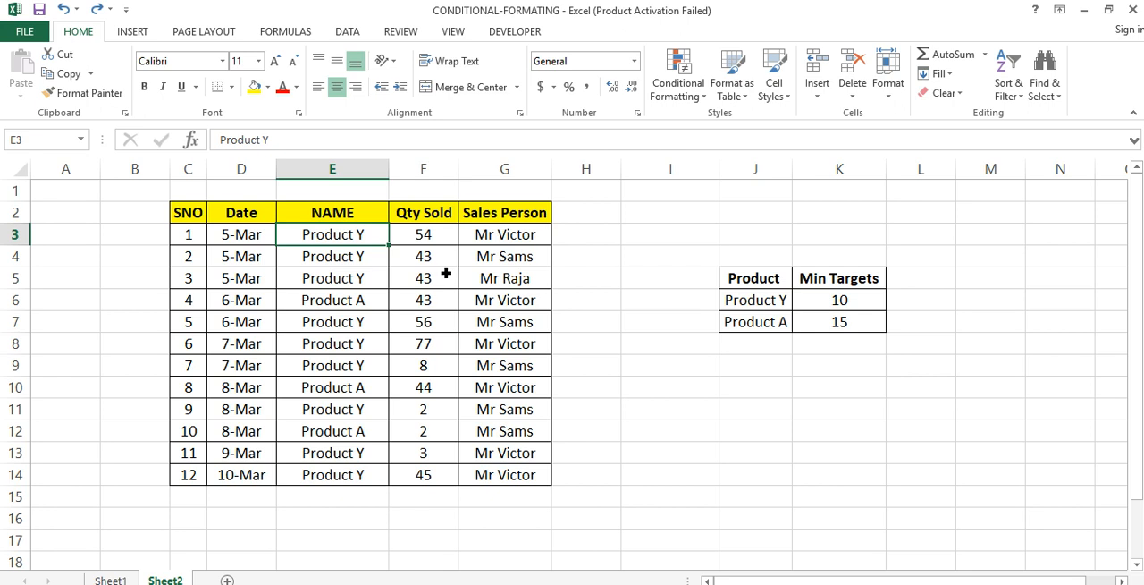
click(671, 343)
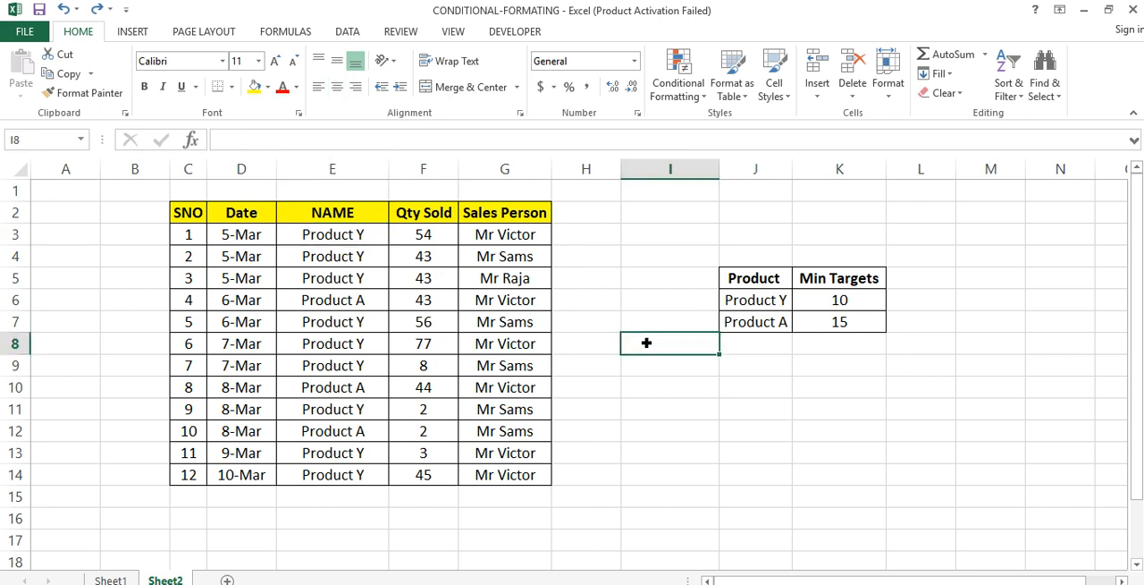
click(669, 386)
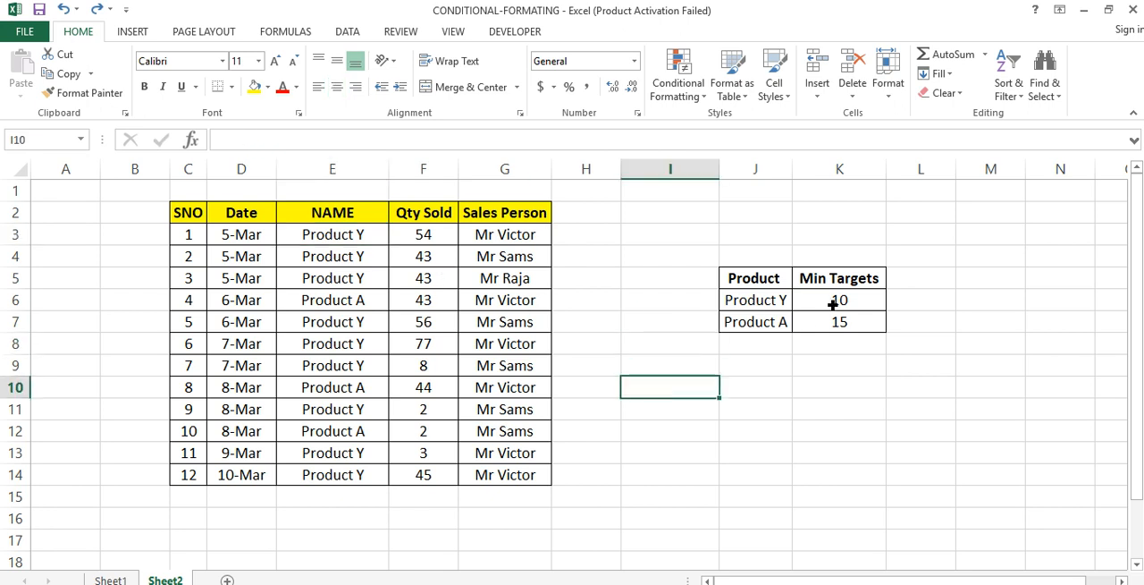
click(754, 301)
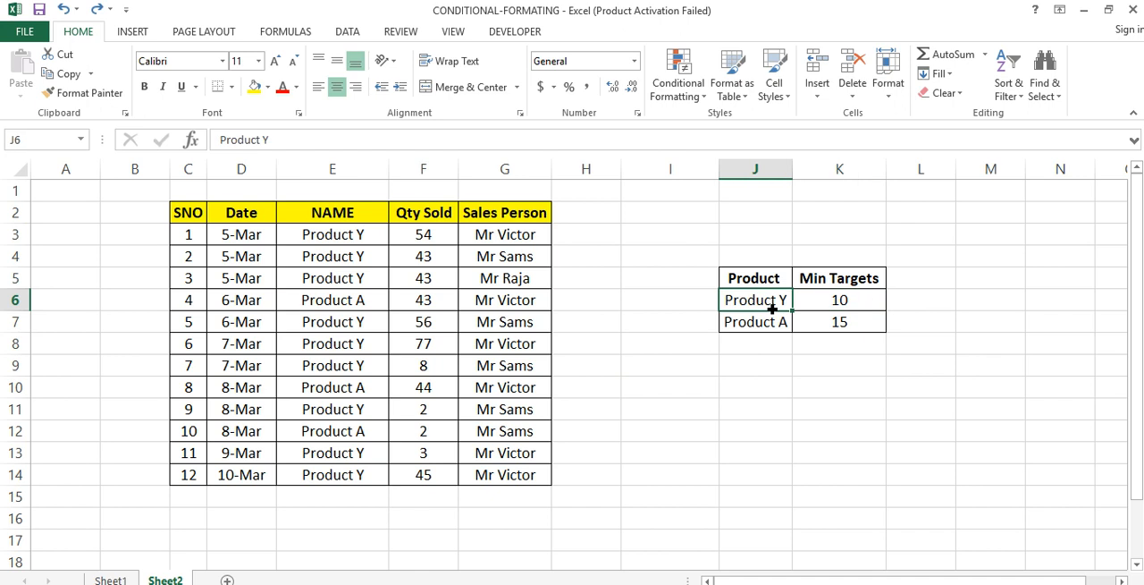
click(332, 235)
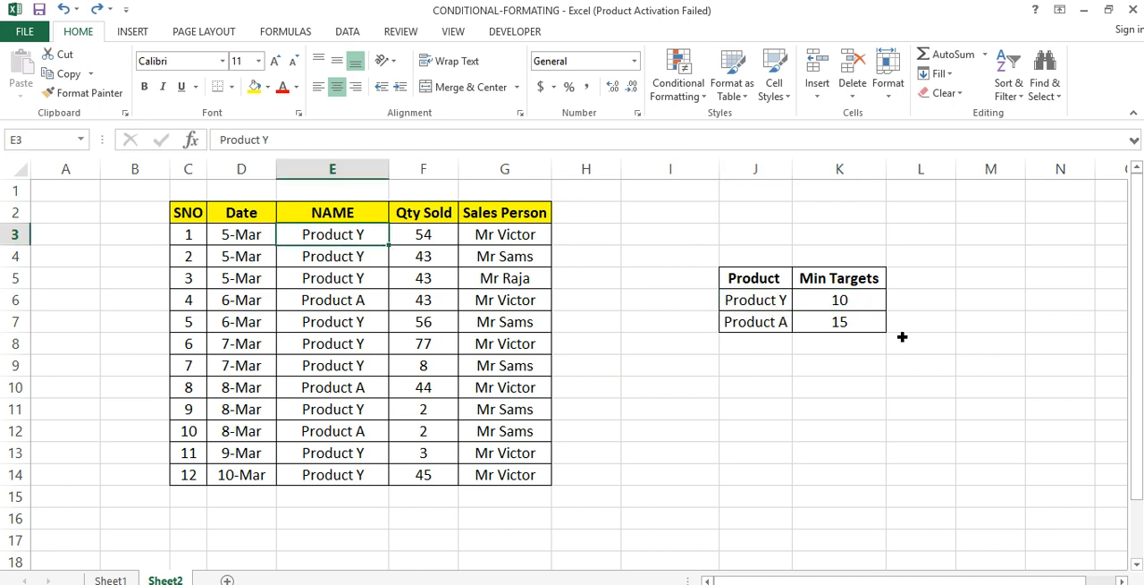
click(422, 234)
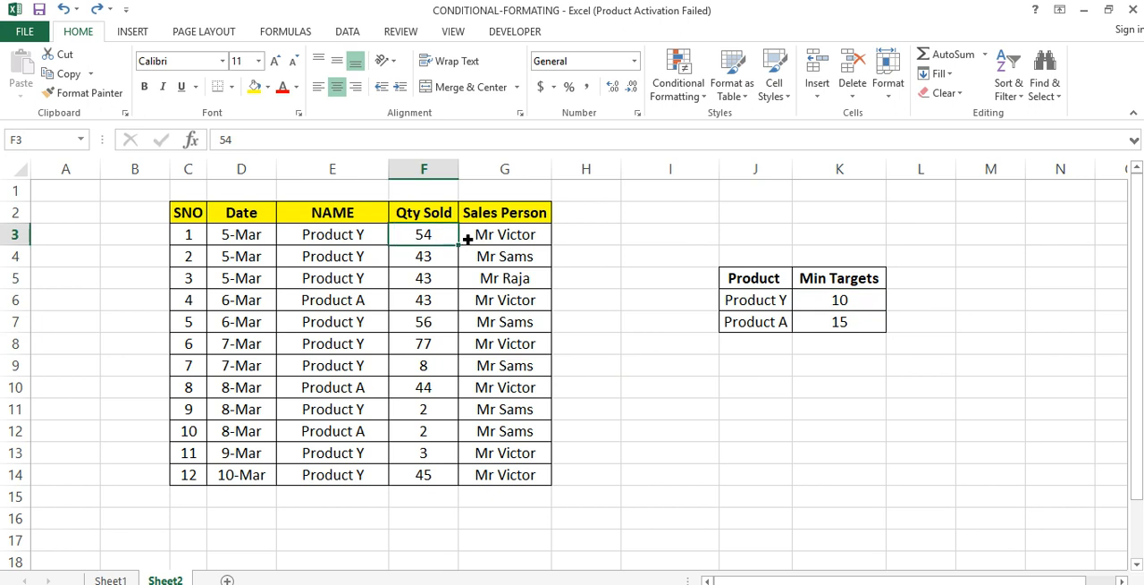
click(839, 300)
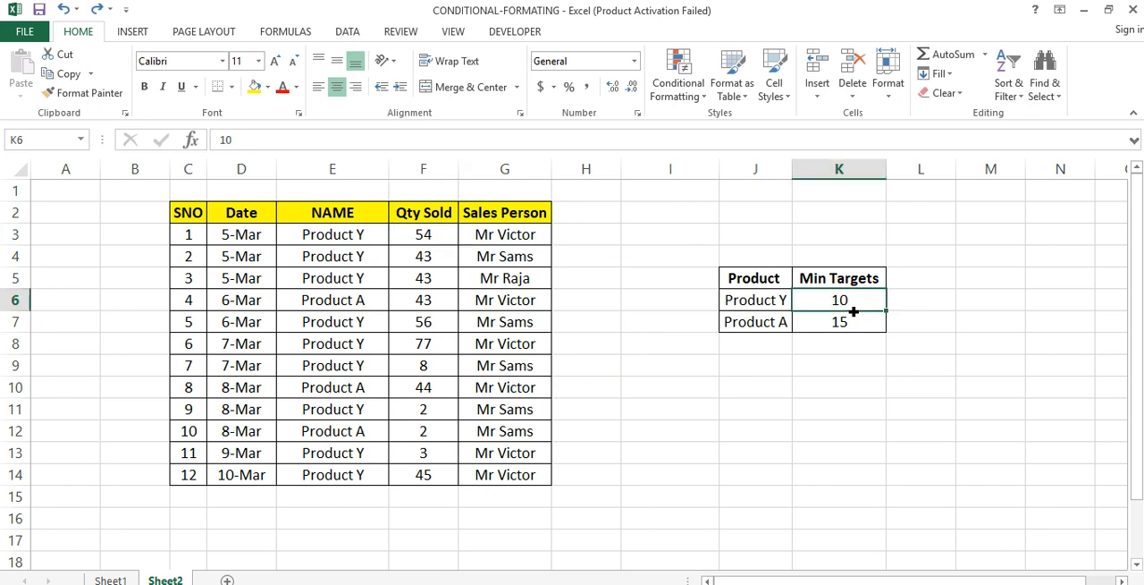
click(755, 364)
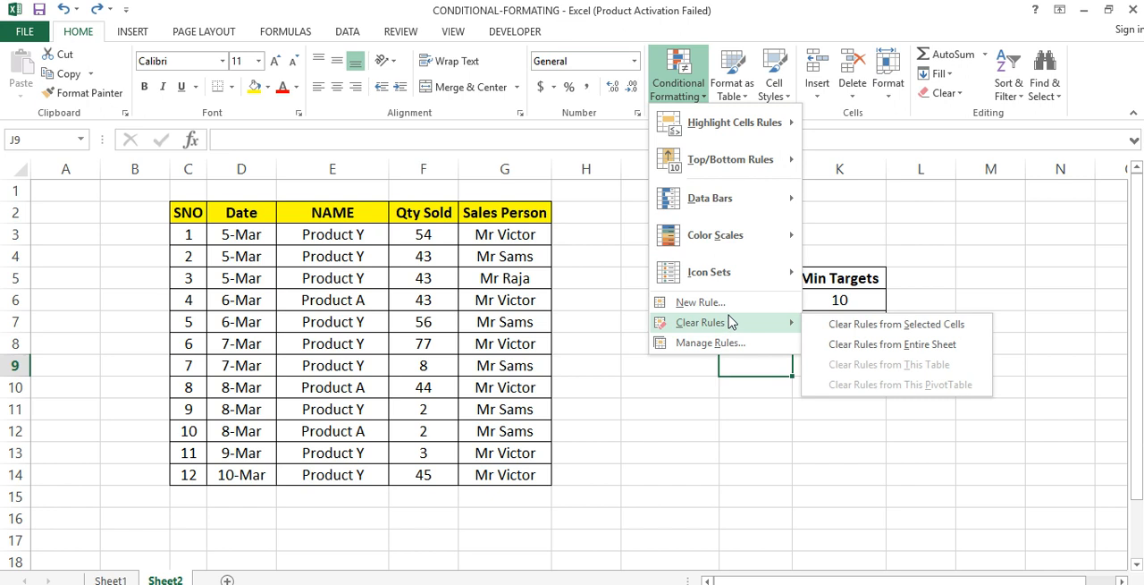
click(701, 300)
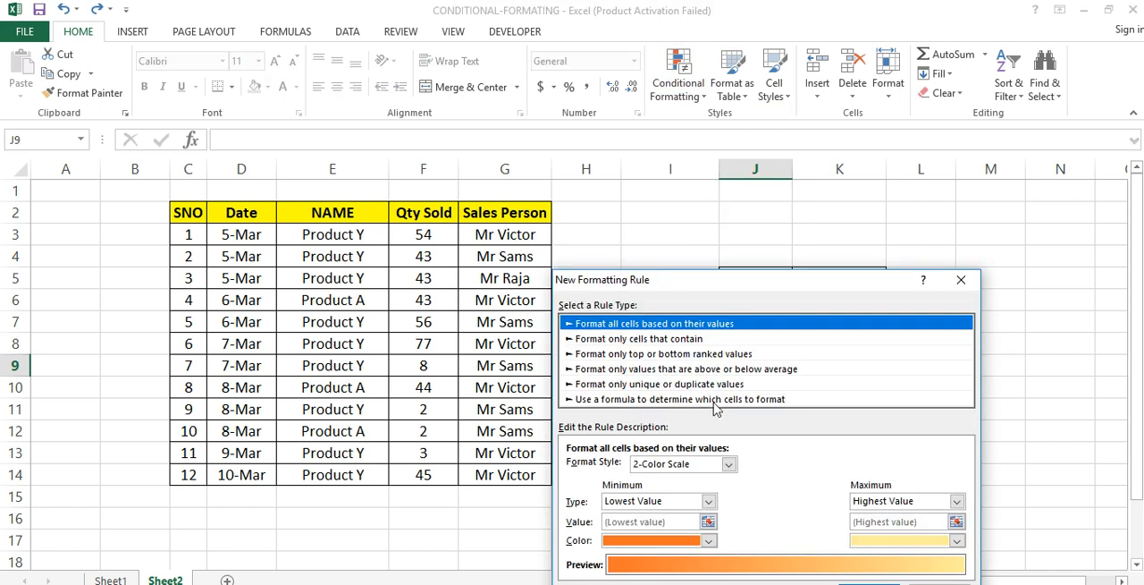
click(680, 399)
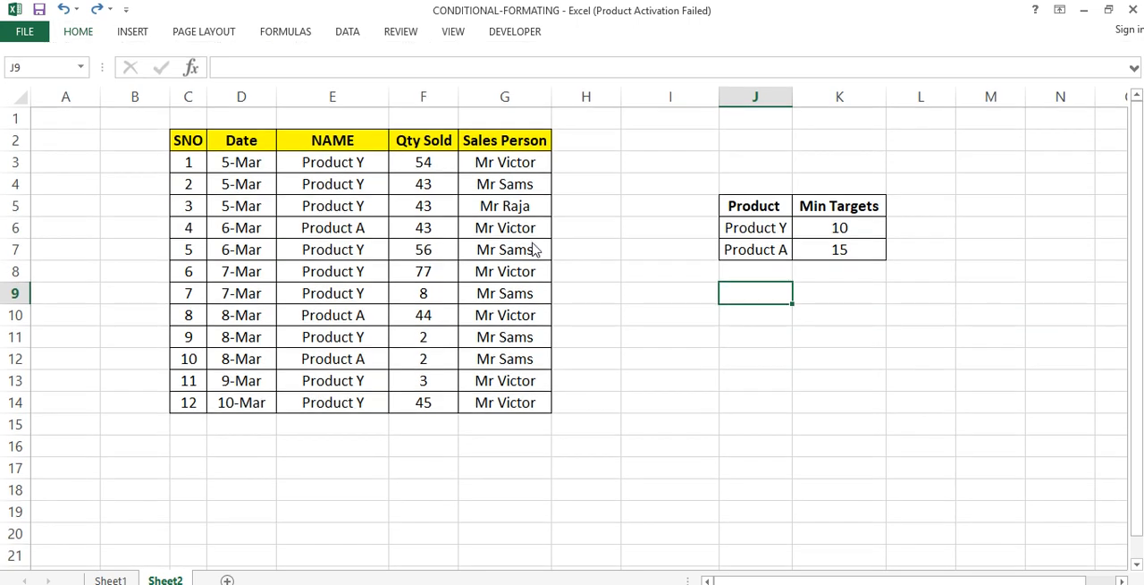
mouse_move(1035, 511)
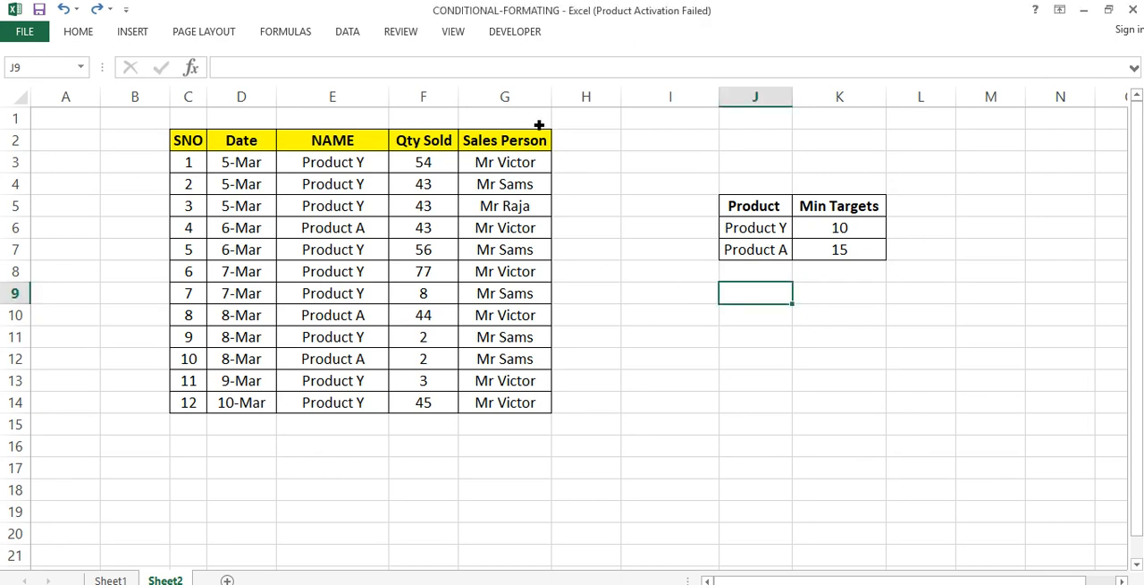
Start a new conditional formatting rule of the formula-based type for the selected sales rows.
click(79, 32)
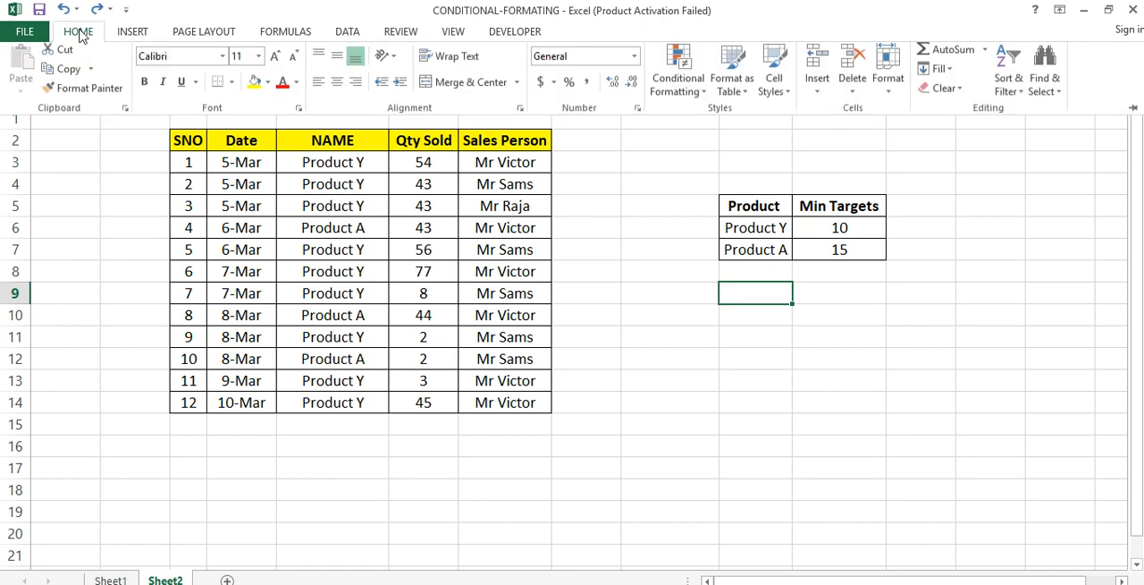
click(678, 72)
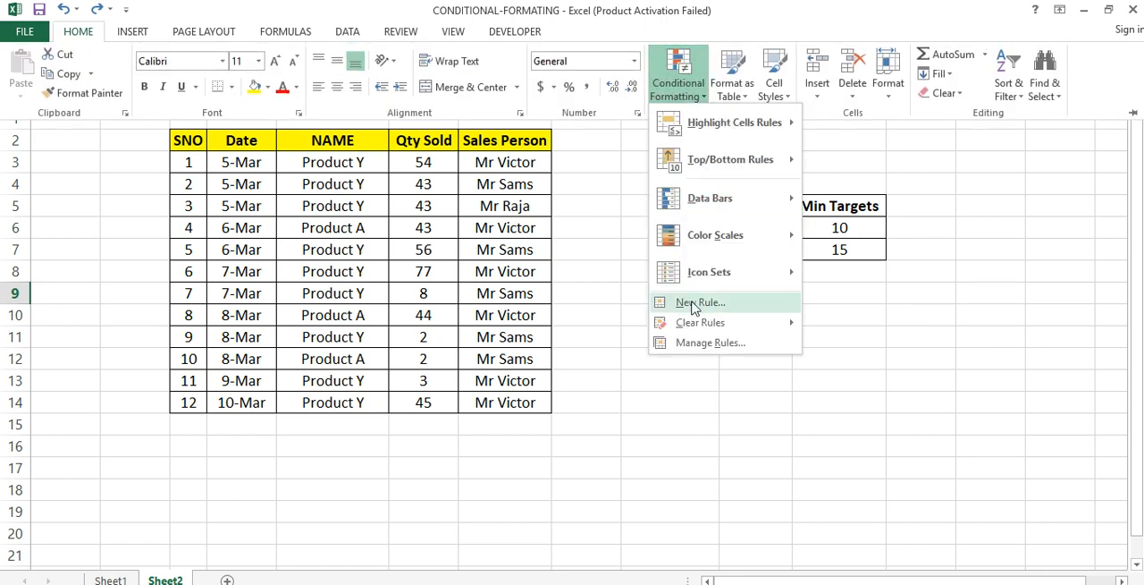
click(701, 302)
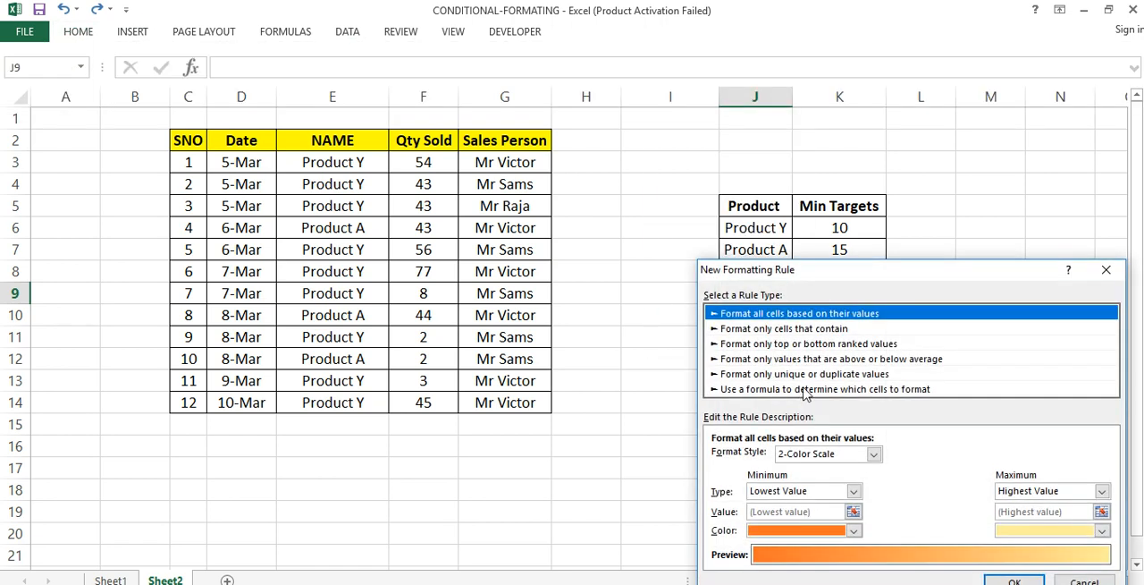
click(824, 388)
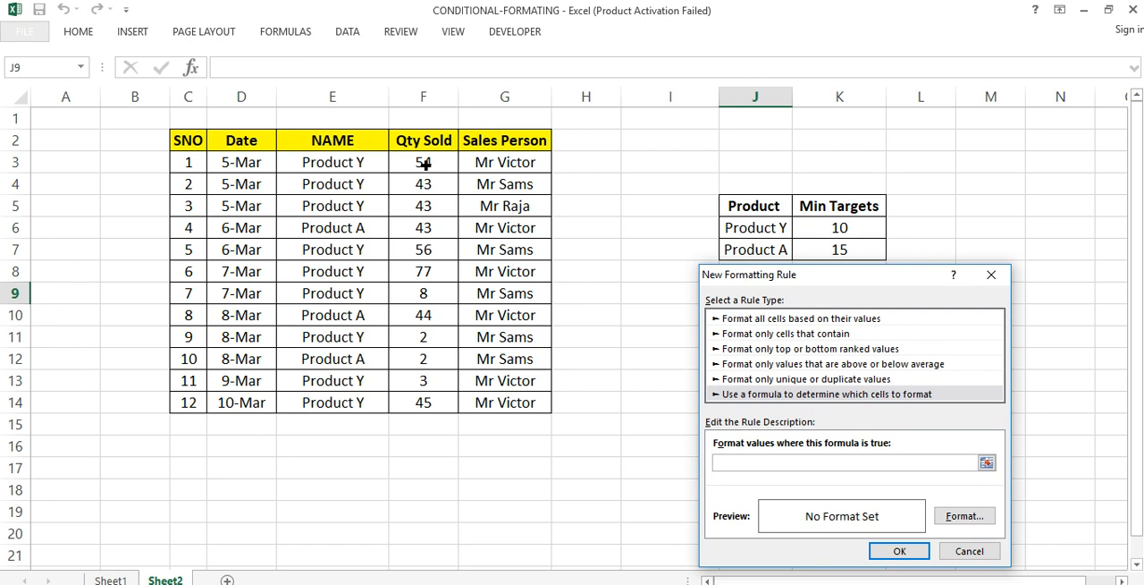
click(422, 163)
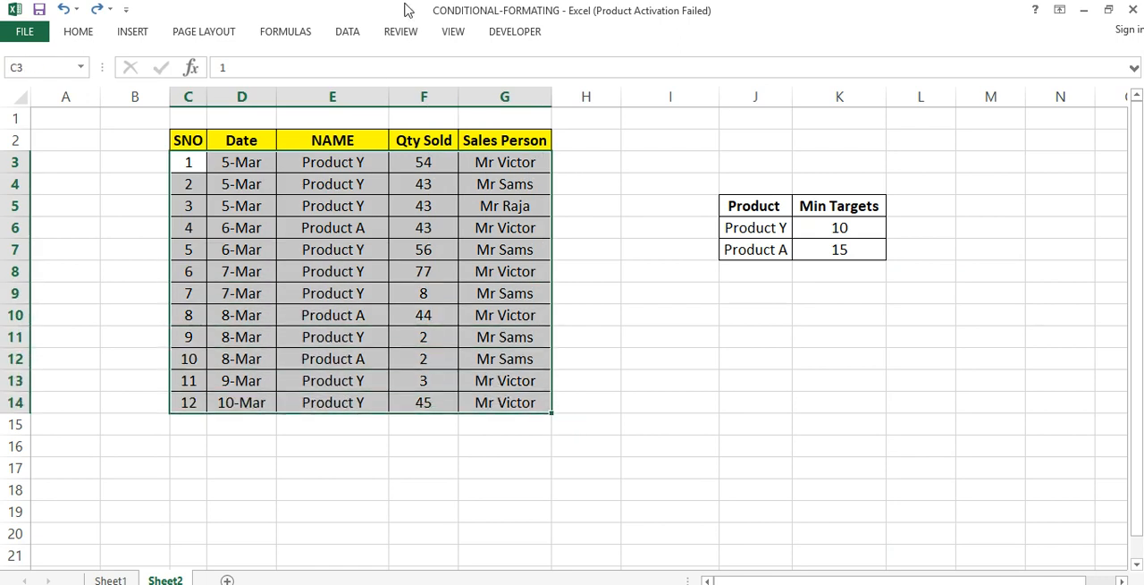
Start another new conditional formatting rule using a formula to determine which cells to format.
click(79, 33)
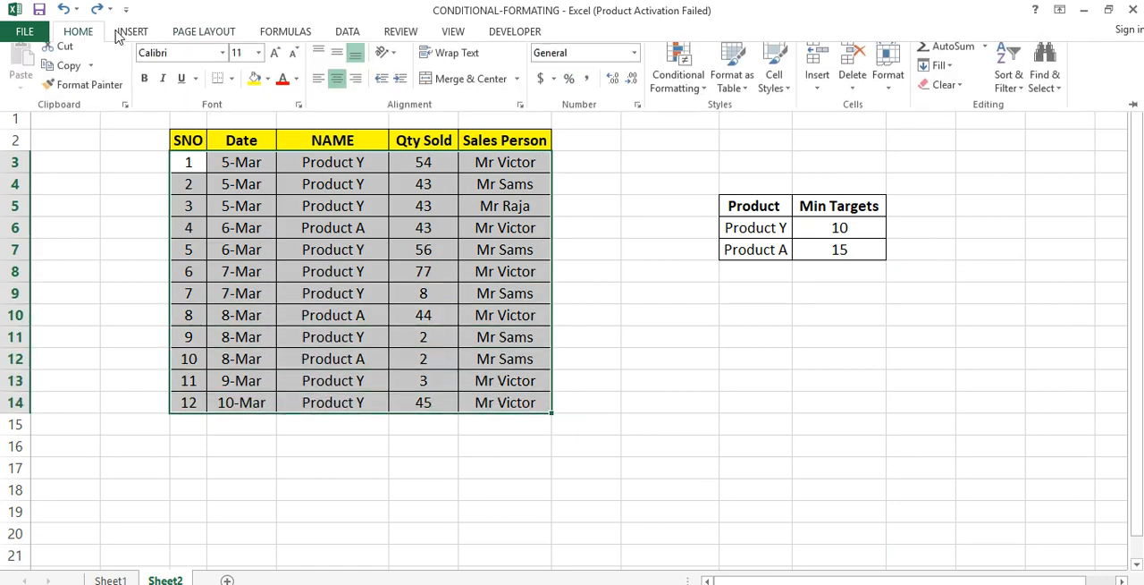
click(675, 70)
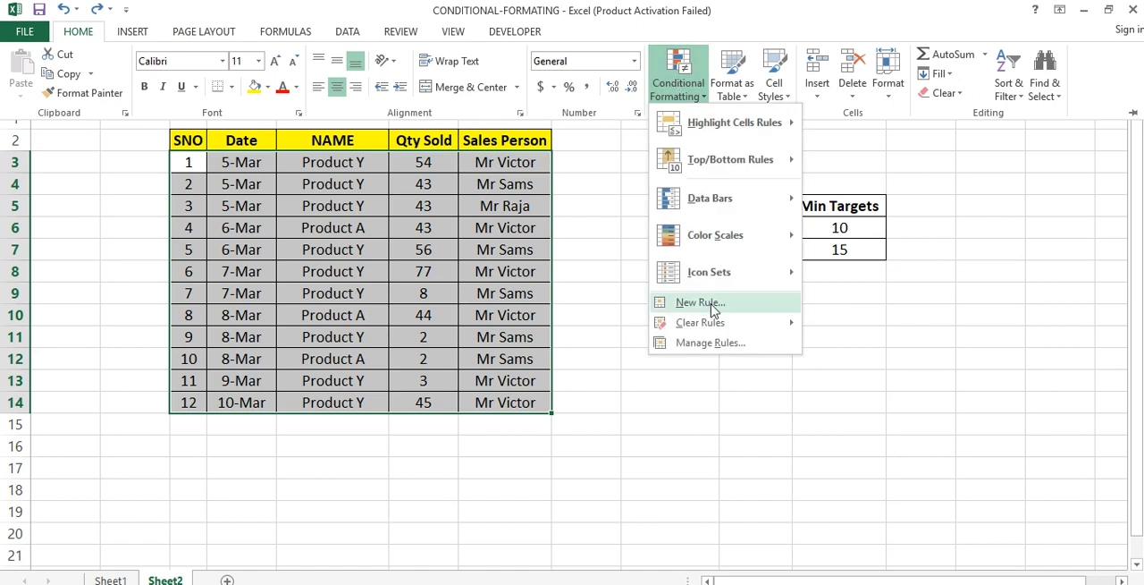
click(700, 302)
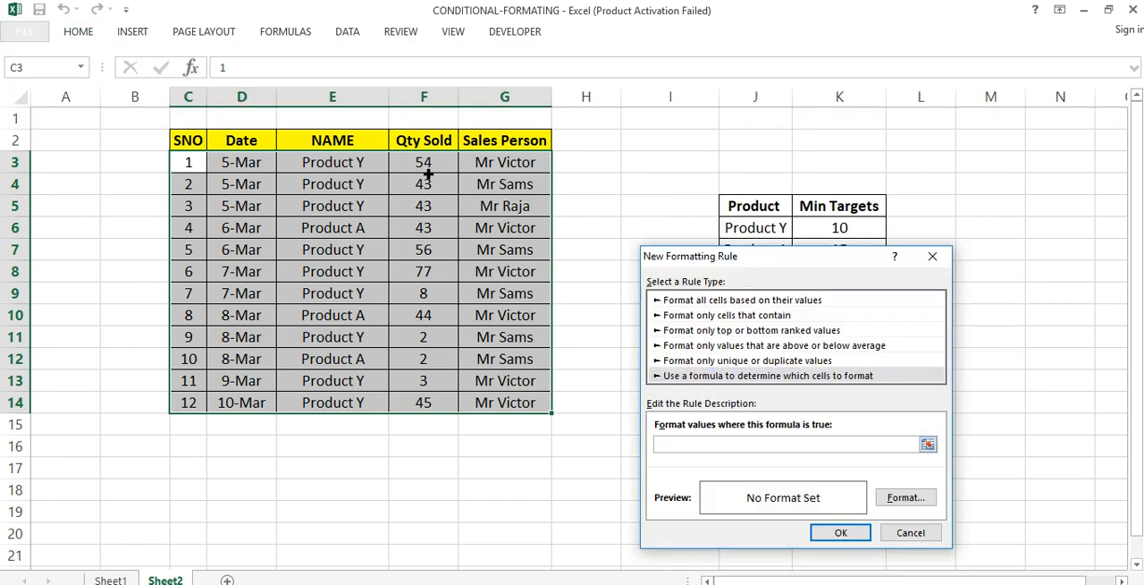
click(424, 163)
text(=$F+$D$33)
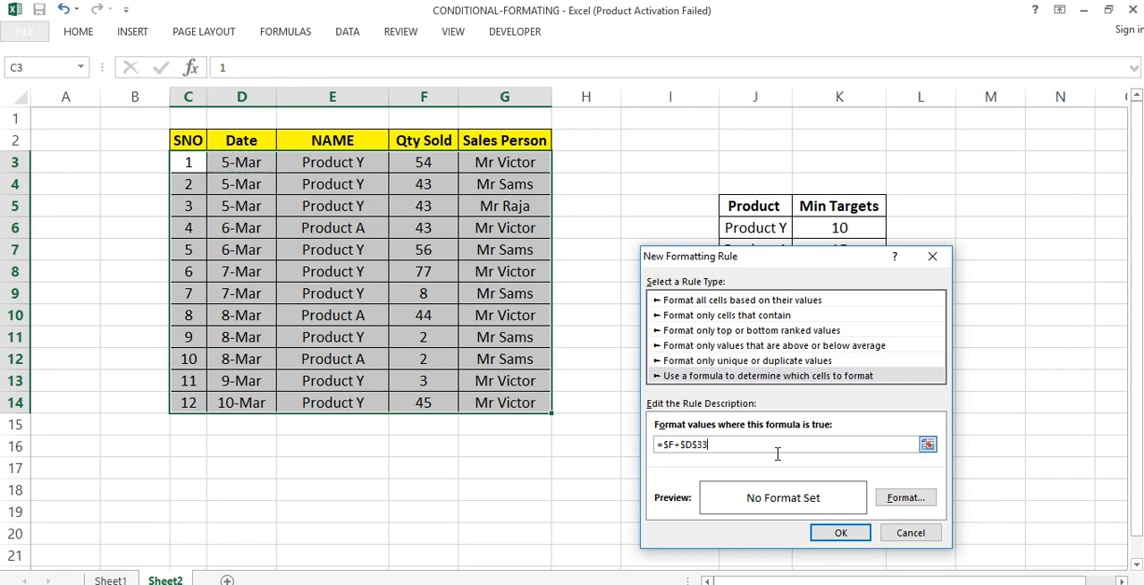
Write the rule formula comparing $F3 to a VLOOKUP of $E3, fixing only the product column.
key(Backspace)
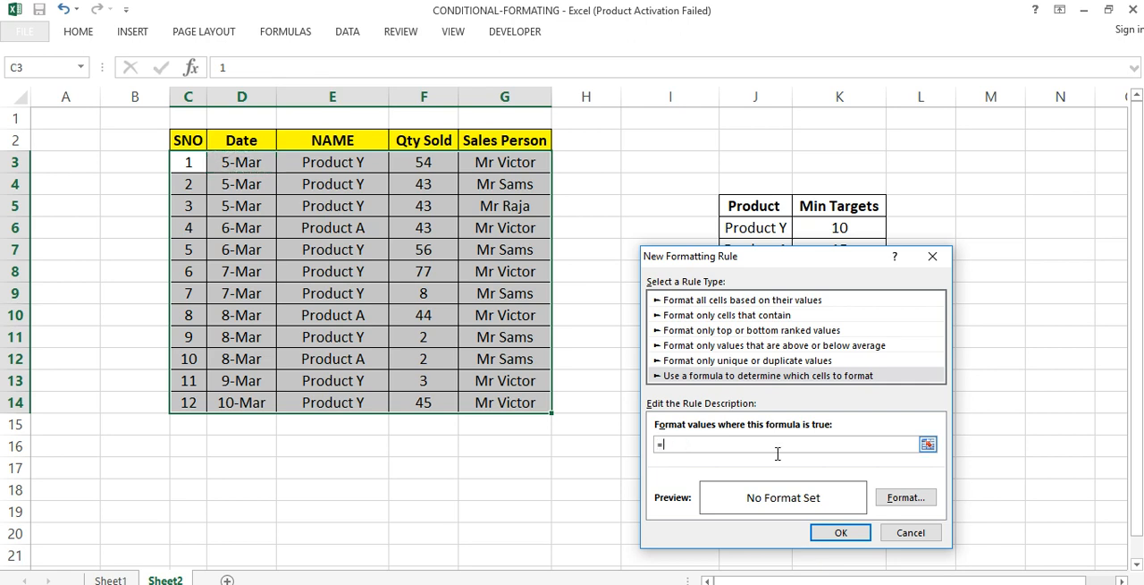
click(423, 163)
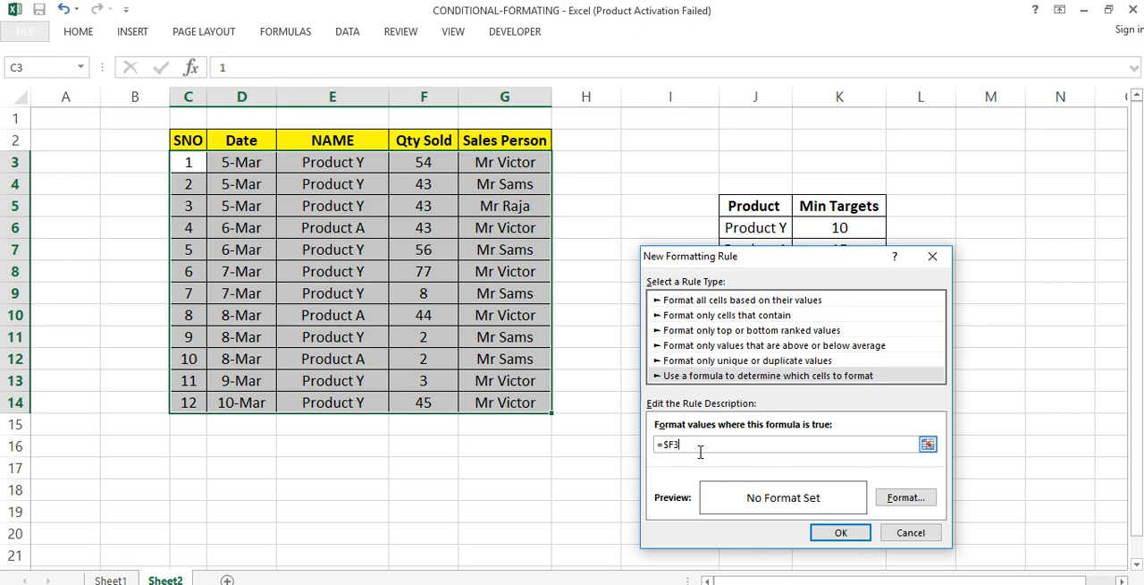
text(<)
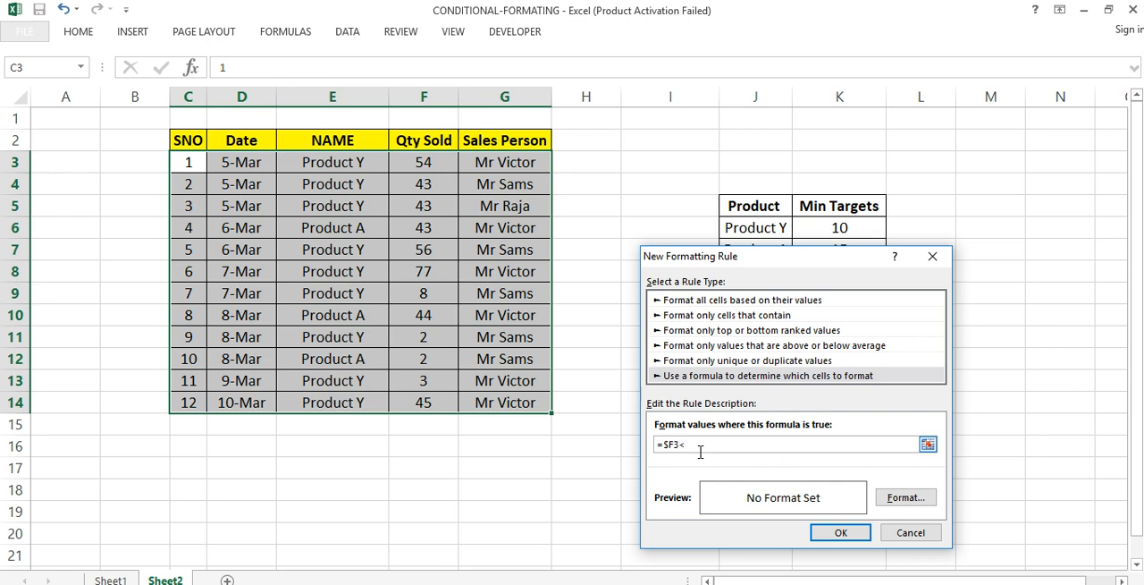
mouse_move(805, 256)
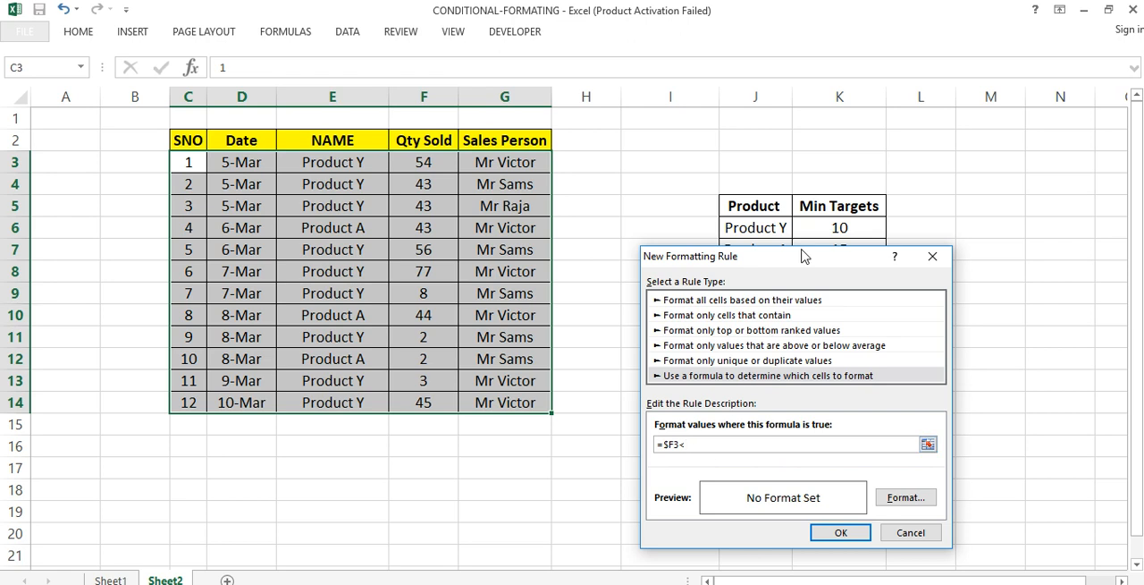
drag(691, 256, 715, 296)
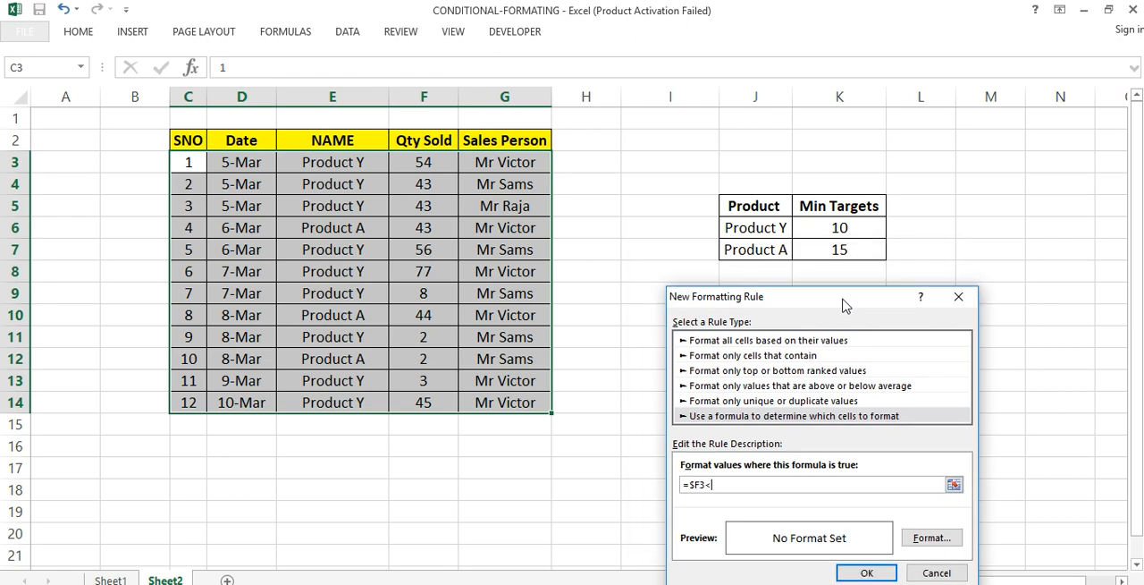
text(vlok)
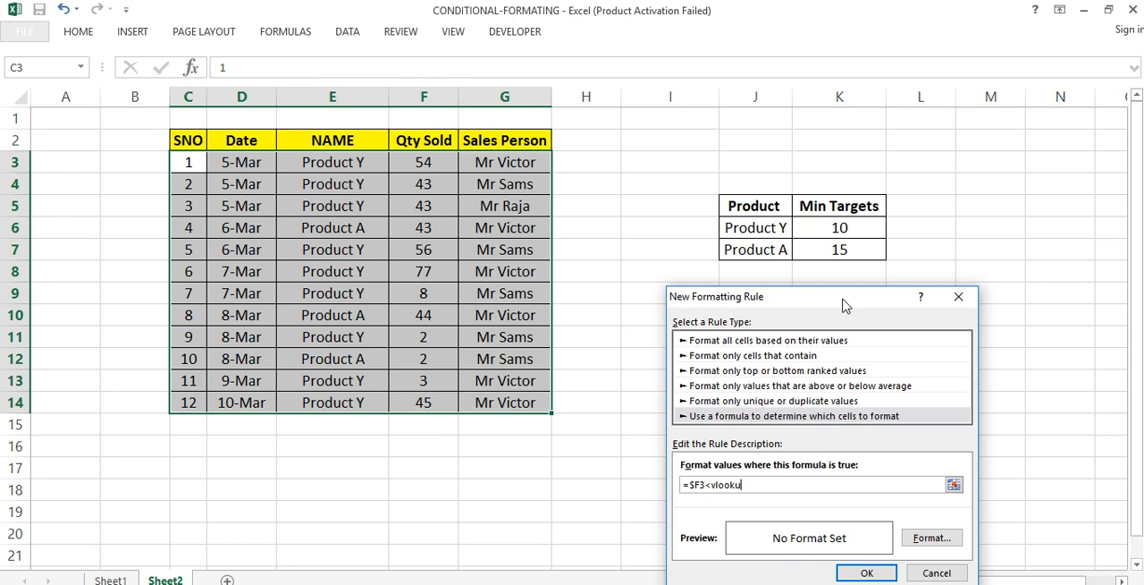
text(p($E$3)
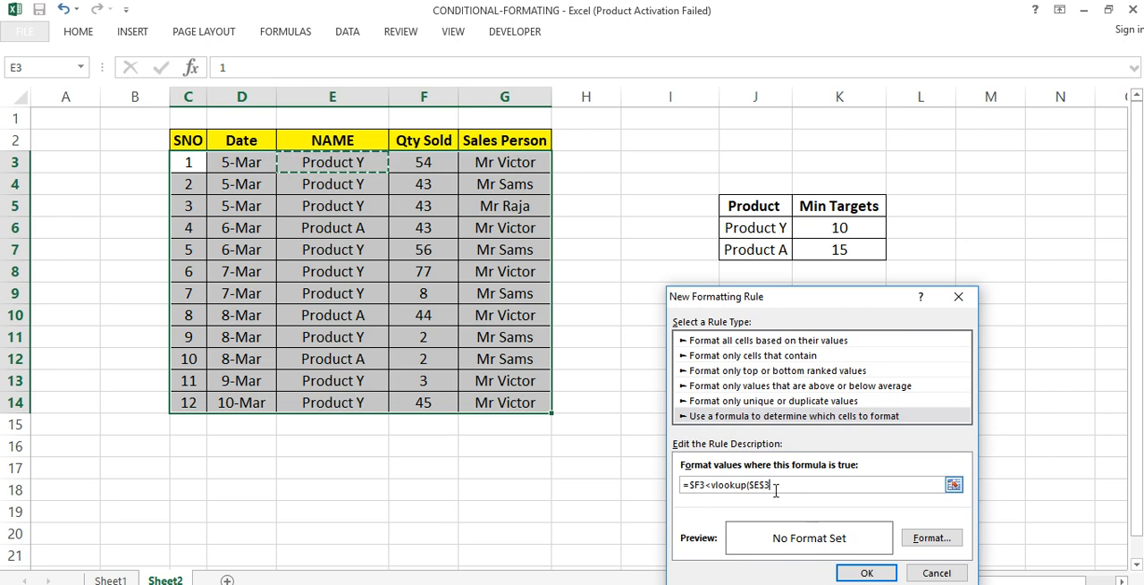
key(BackSpace)
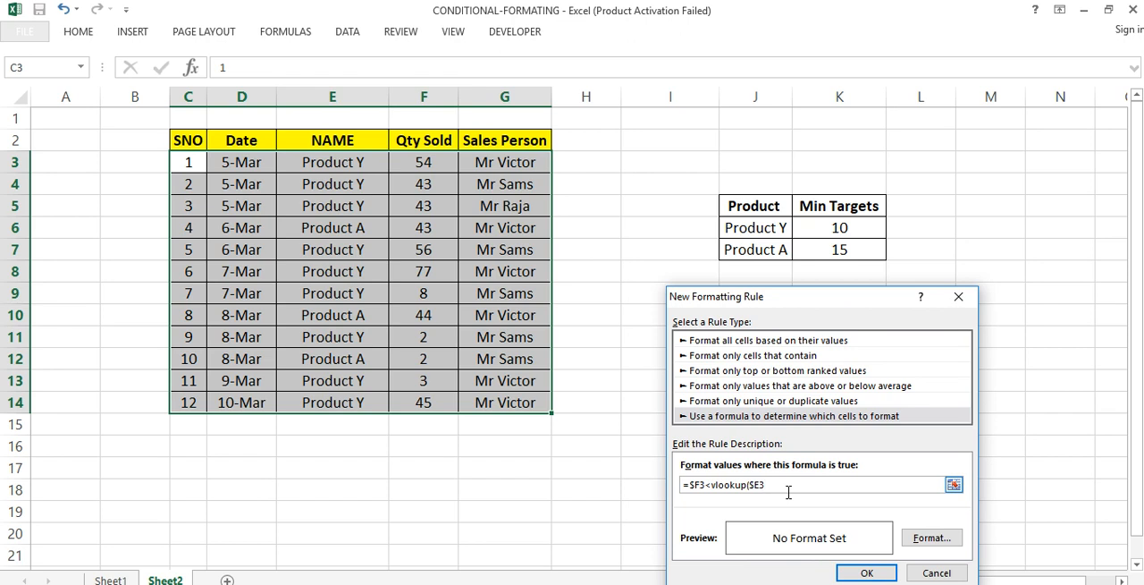
Complete the VLOOKUP with table $J$6:$K$7, column 2, exact match, removing a stray added range.
text(,$J$6:$K$7)
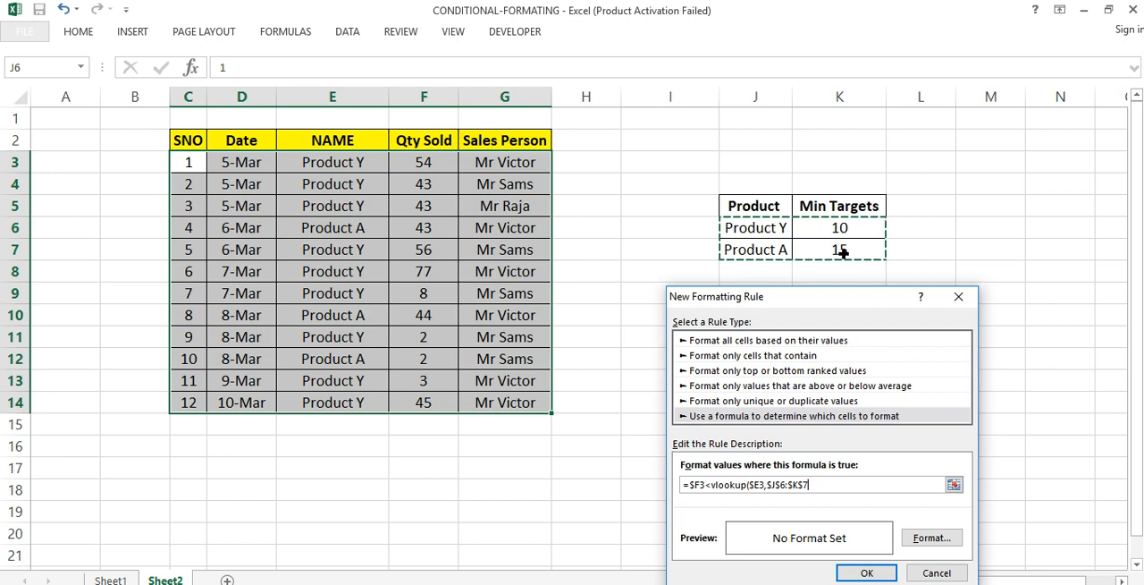
text(,)
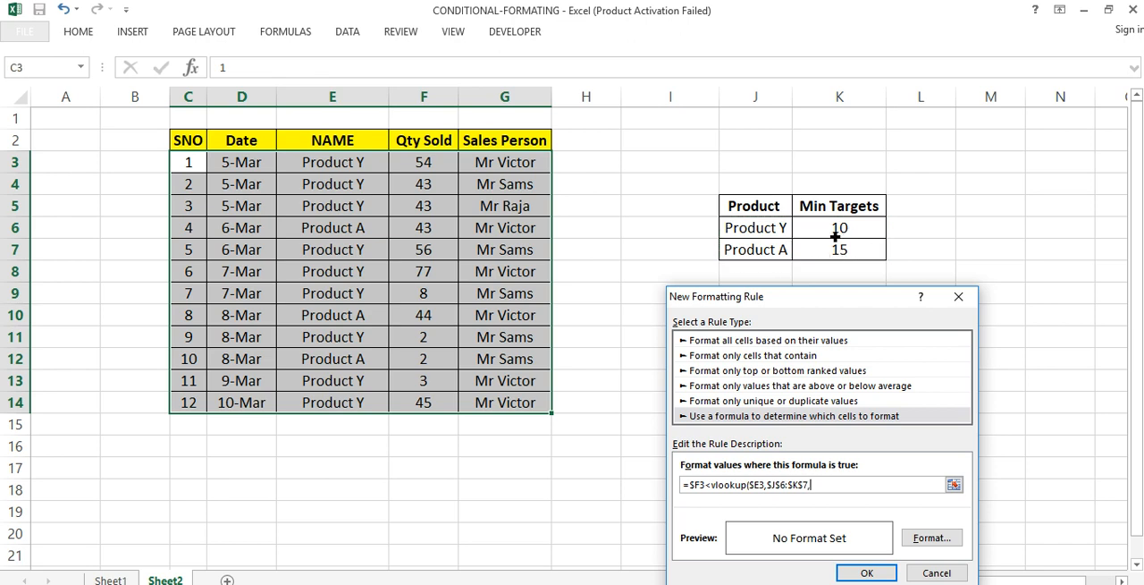
mouse_move(790, 257)
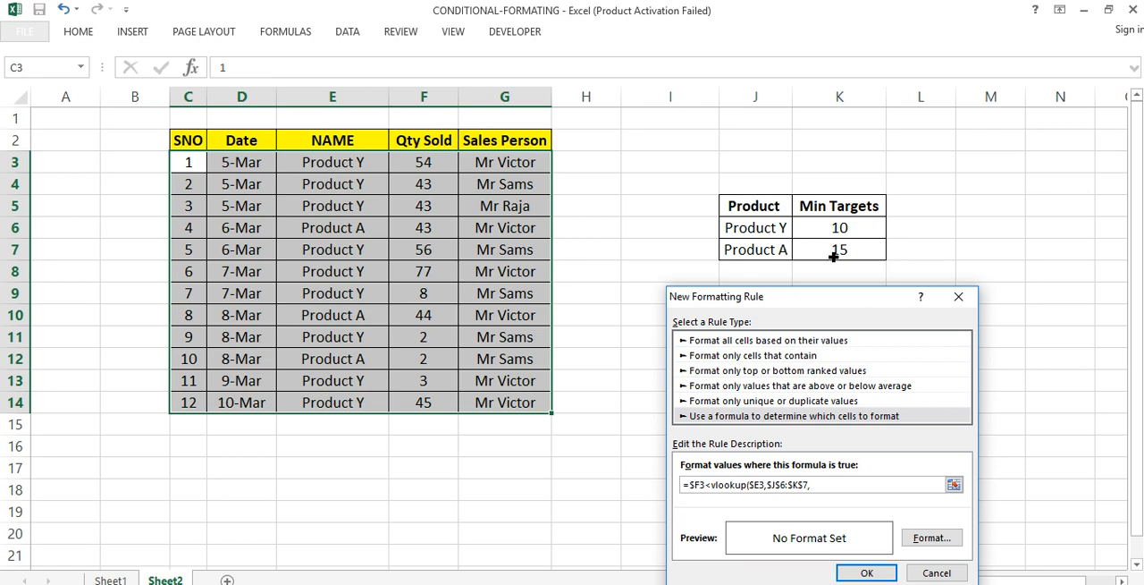
text(2,0))
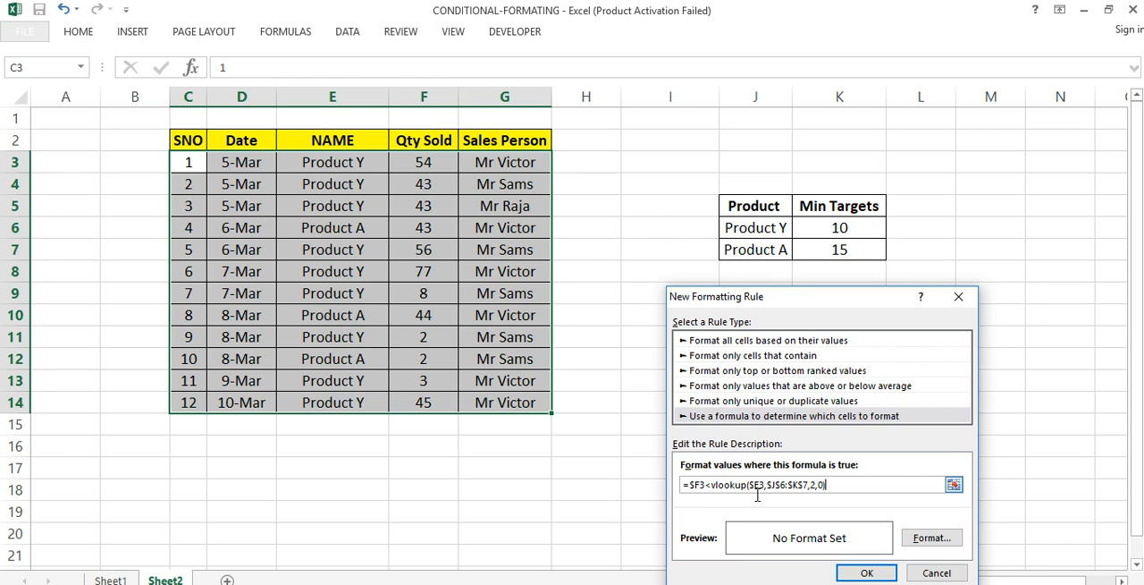
text(+$C$2:$G$14)
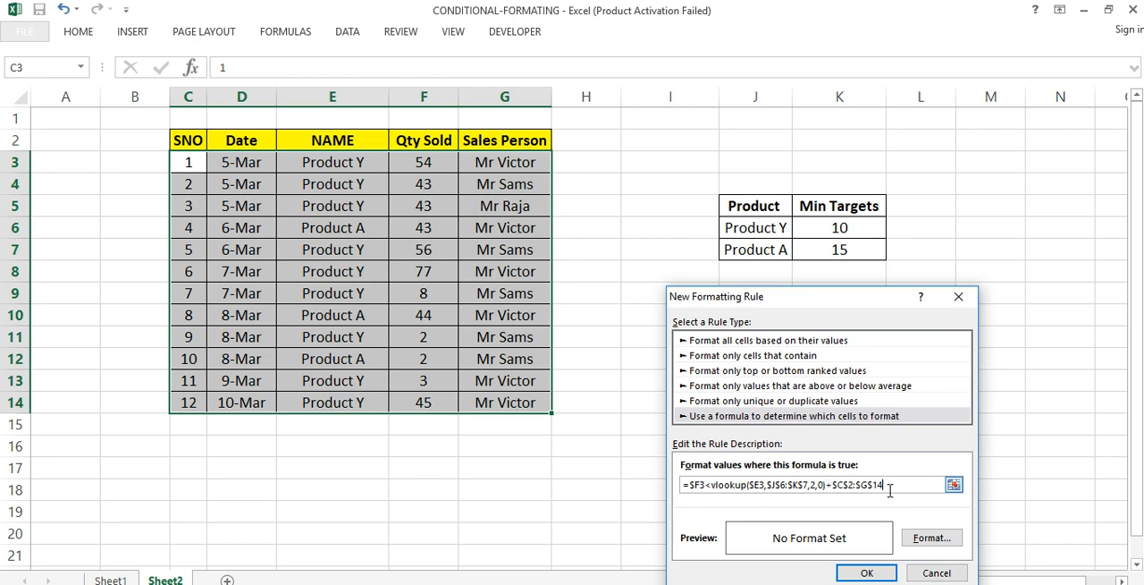
key(Backspace)
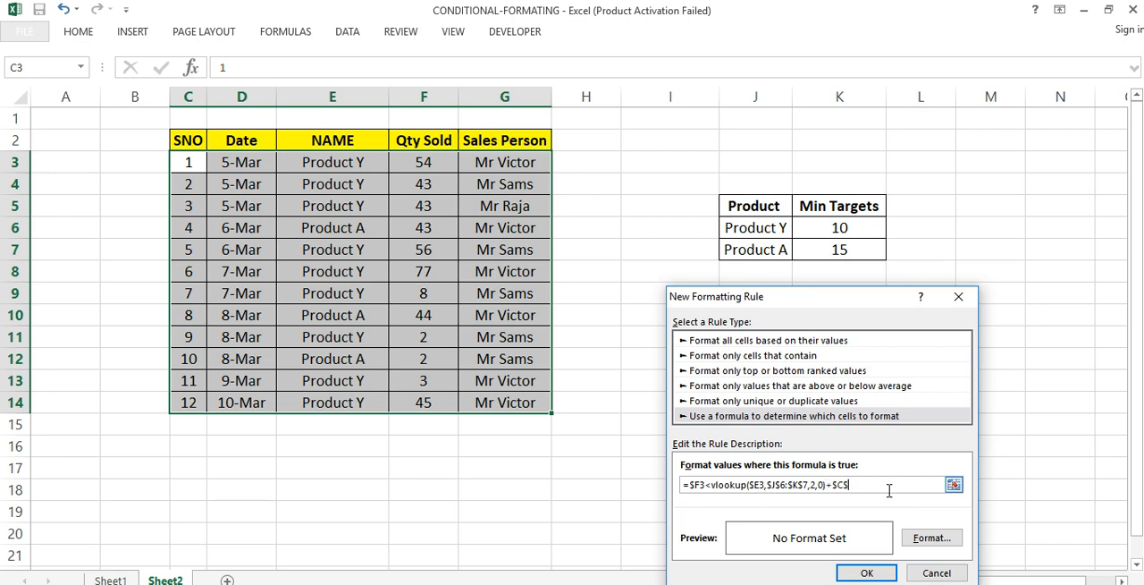
key(Backspace)
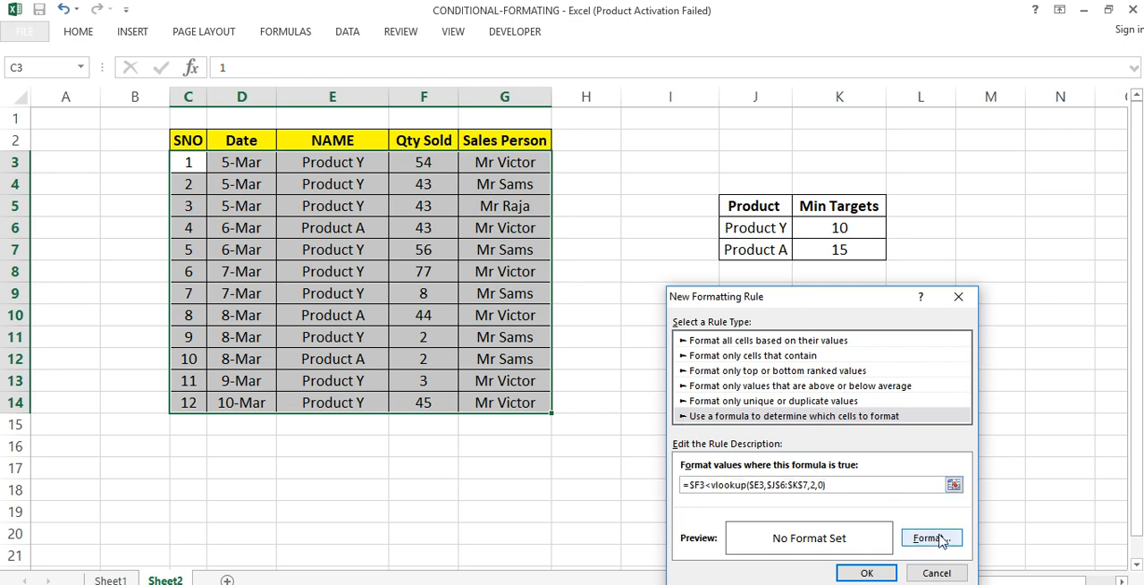
Give the rule a bold red font format and apply it to the sales table.
click(932, 537)
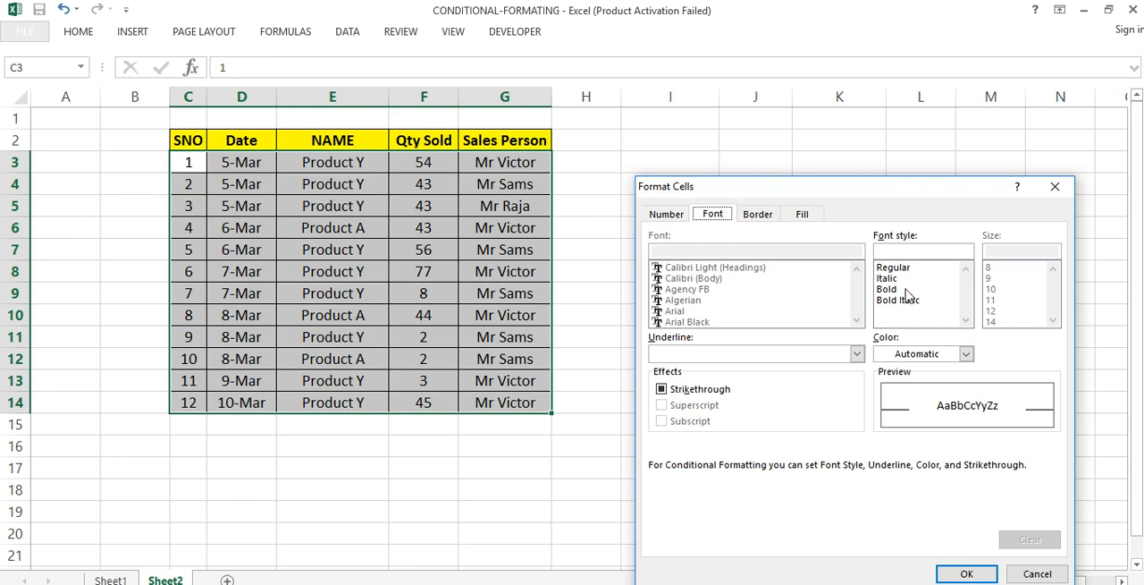
click(887, 290)
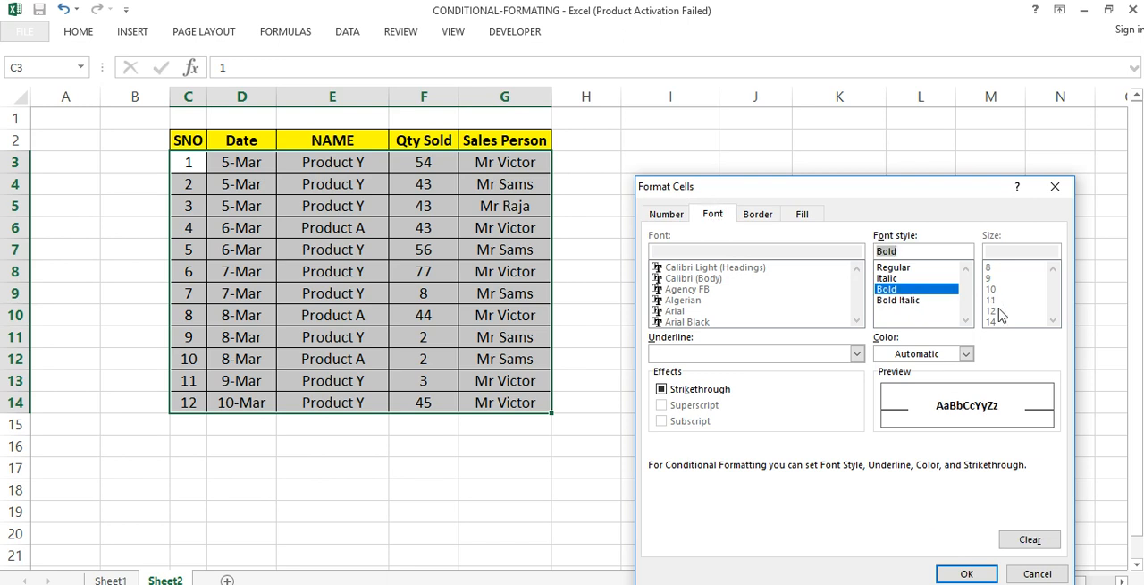
click(965, 354)
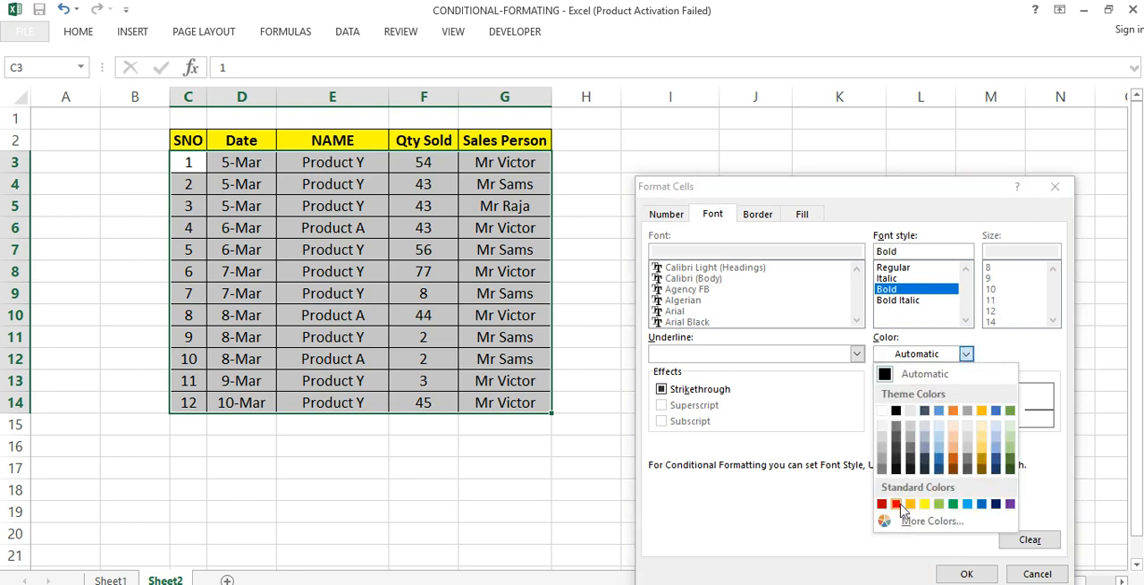
click(896, 504)
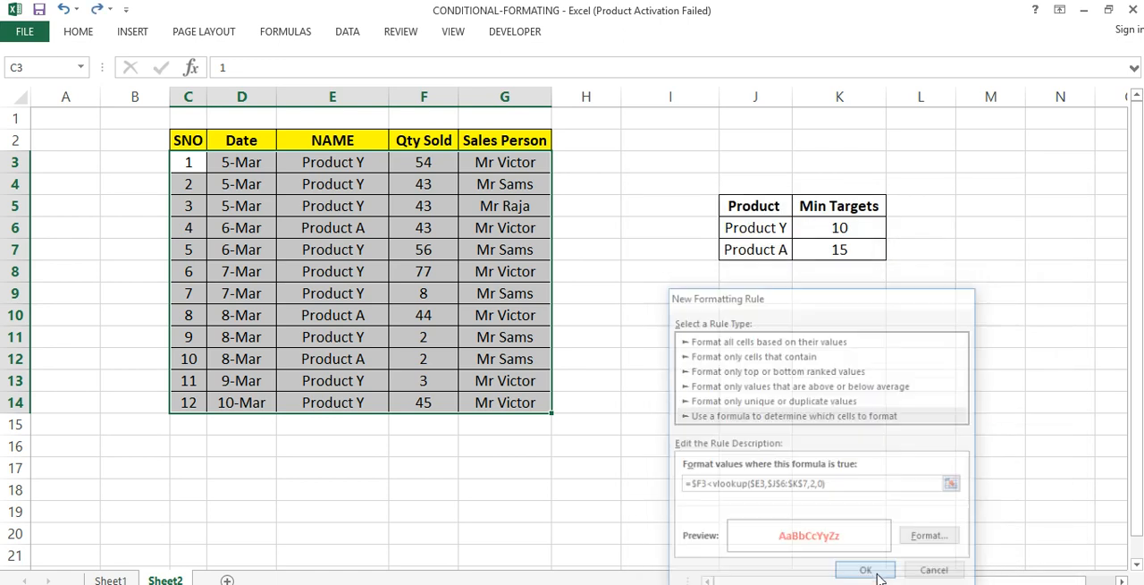
click(866, 568)
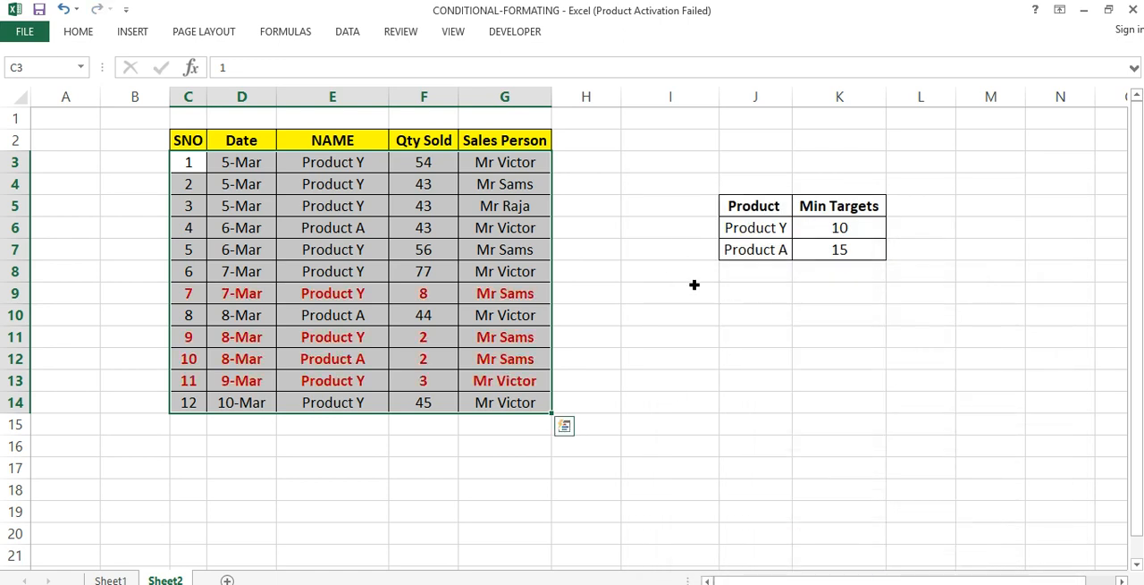
Enter =$F3<VLOOKUP($E3,$J$6:$K$7,2,0) in spare cell J12 to test the rule's formula.
click(669, 357)
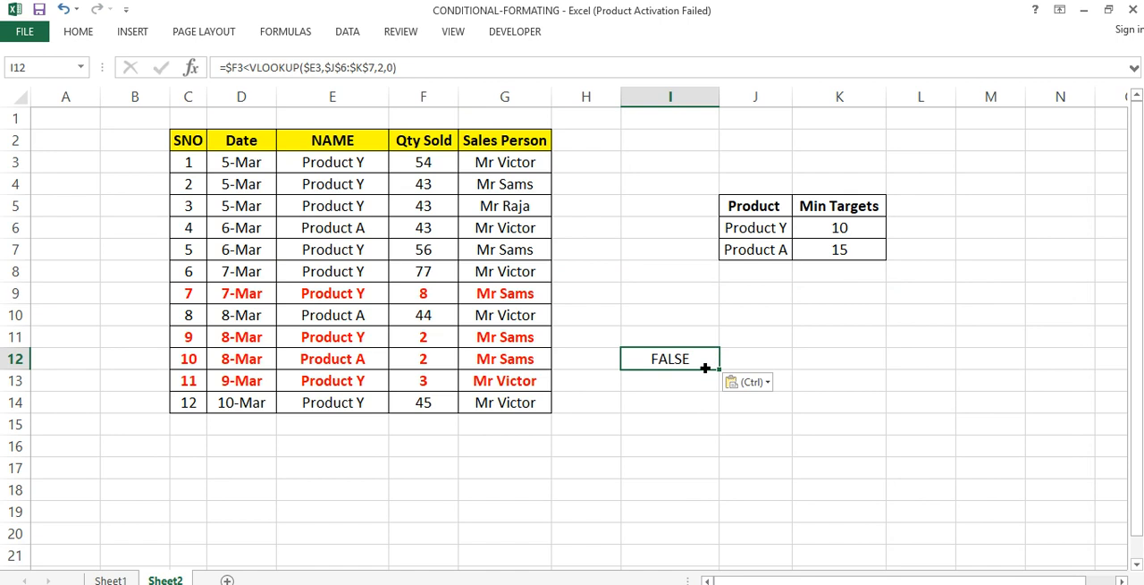
mouse_move(804, 394)
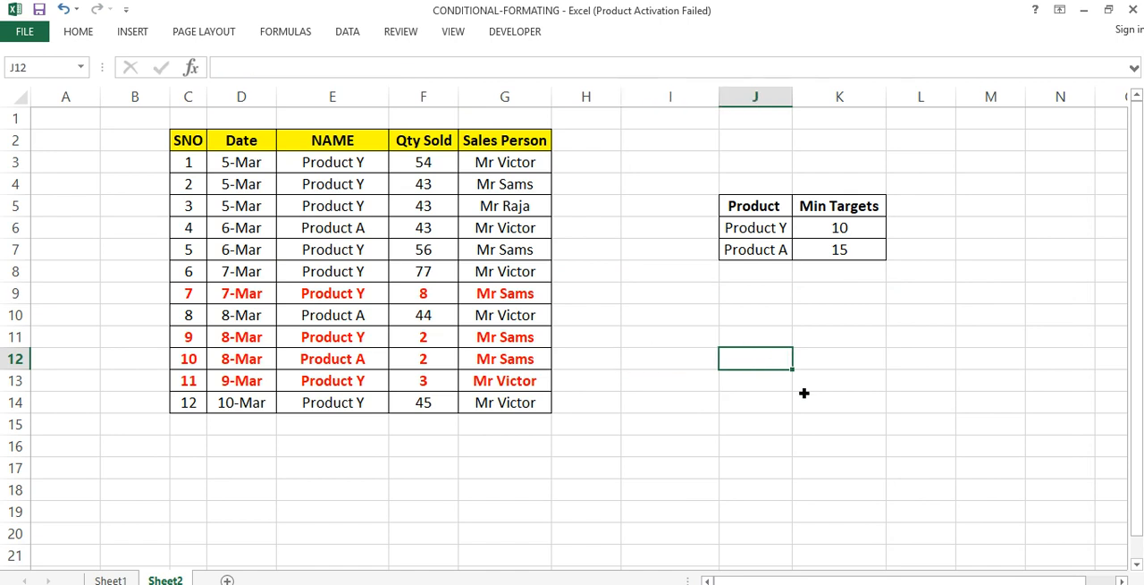
text(=$F3<VLOOKUP($E3,$J$6:$K$7,2,0))
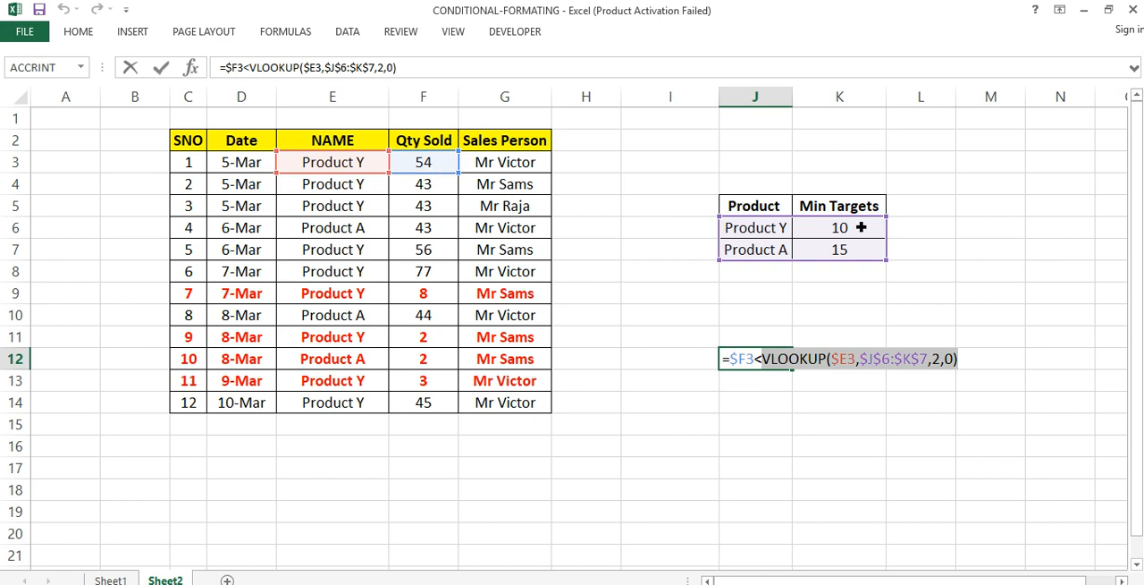
mouse_move(451, 206)
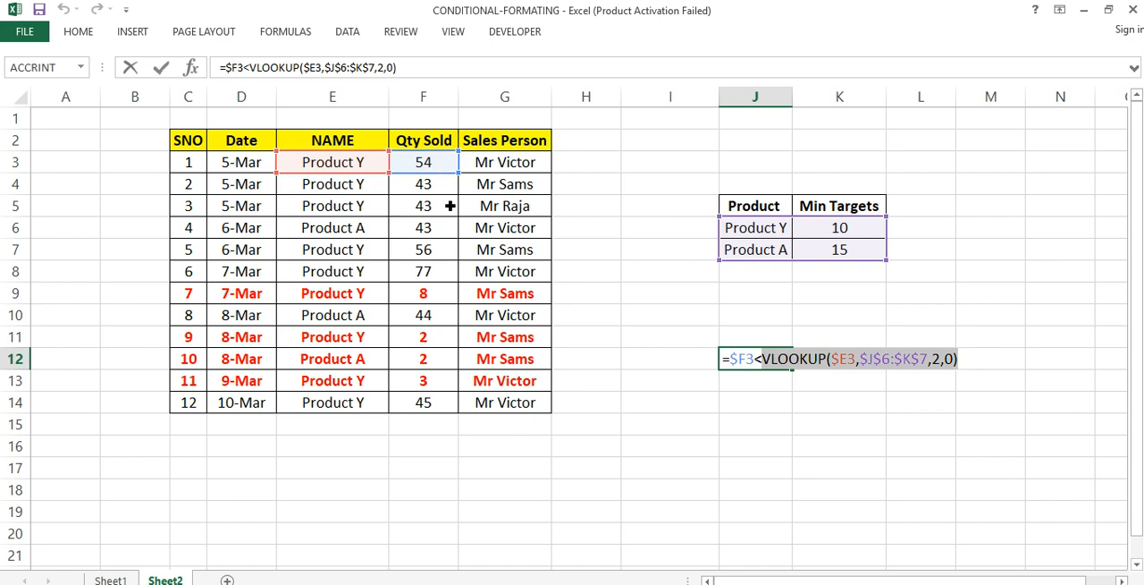
mouse_move(462, 374)
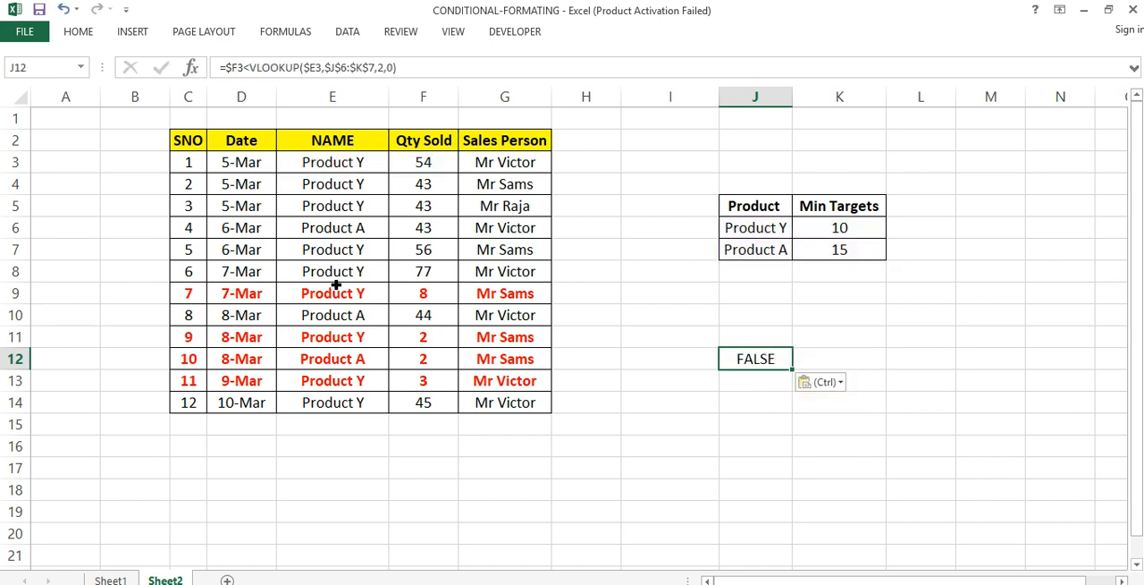
mouse_move(439, 368)
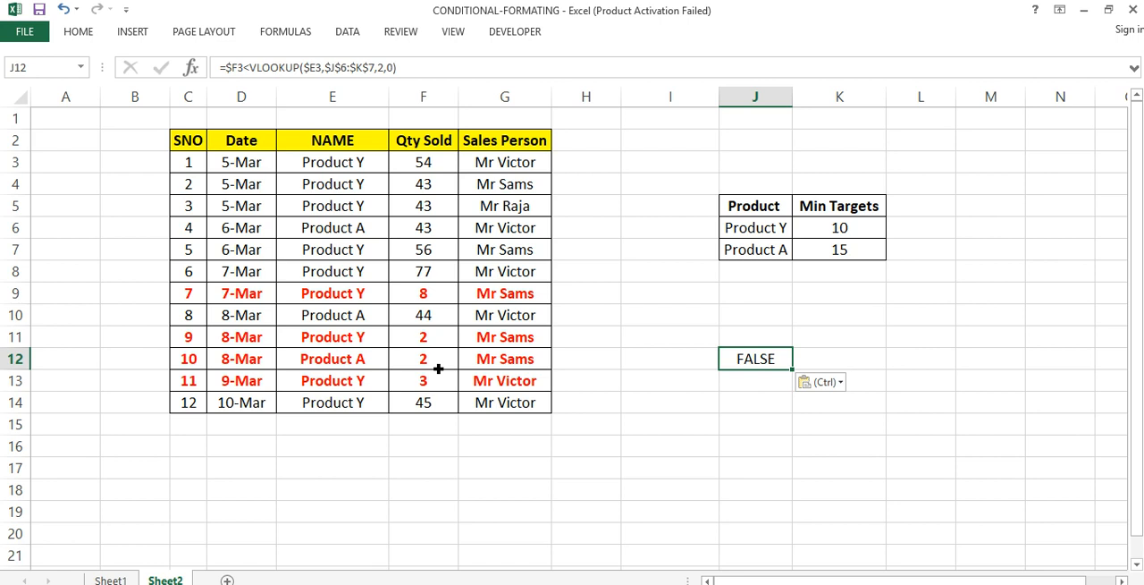
mouse_move(461, 399)
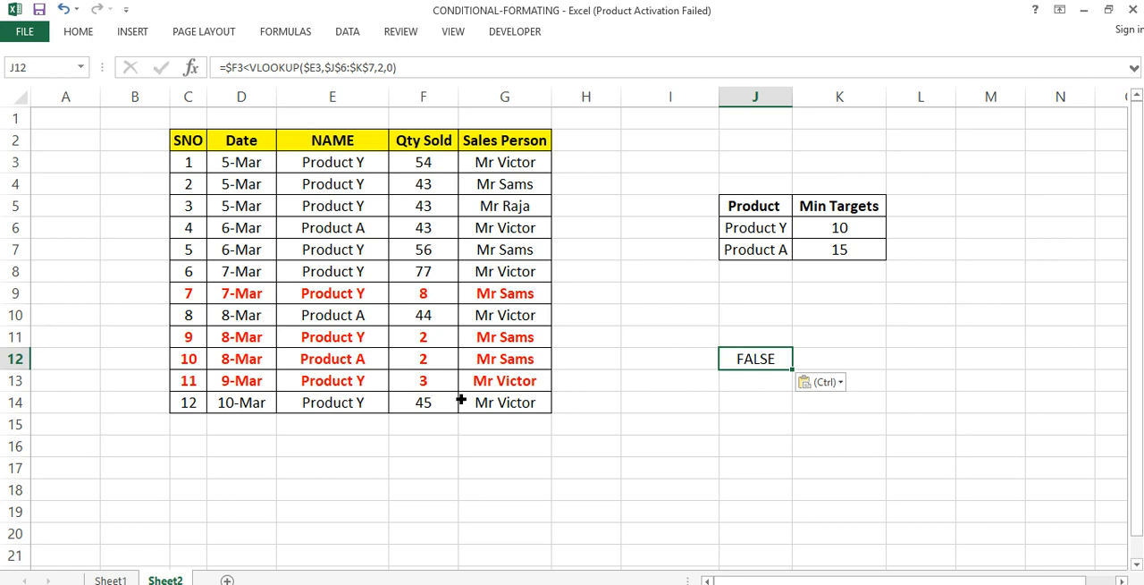
mouse_move(733, 451)
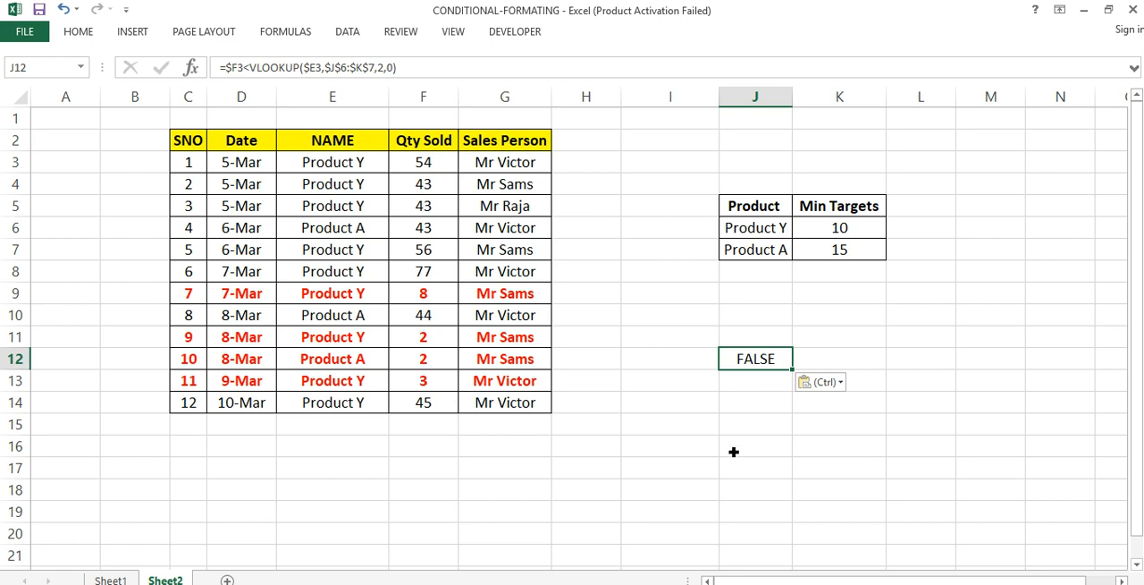
Change Product Y's minimum target from 10 to 50.
click(755, 446)
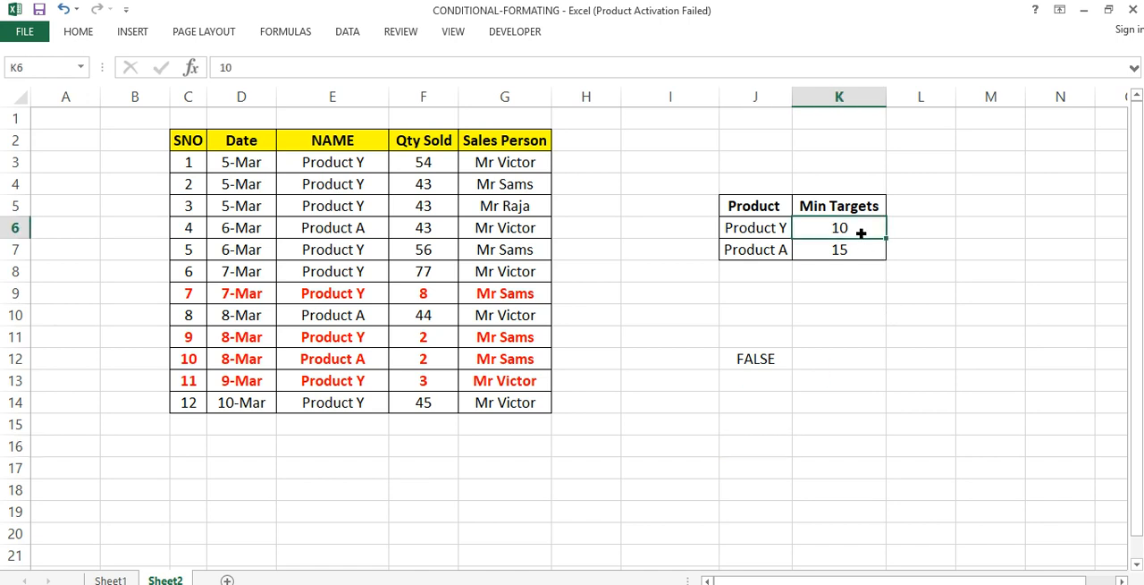
text(50)
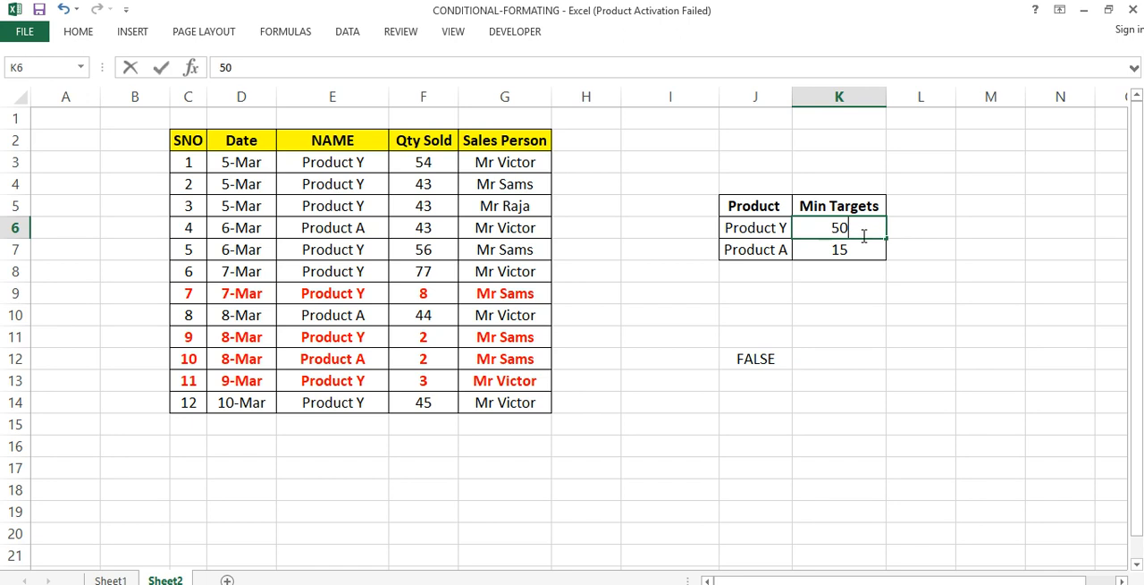